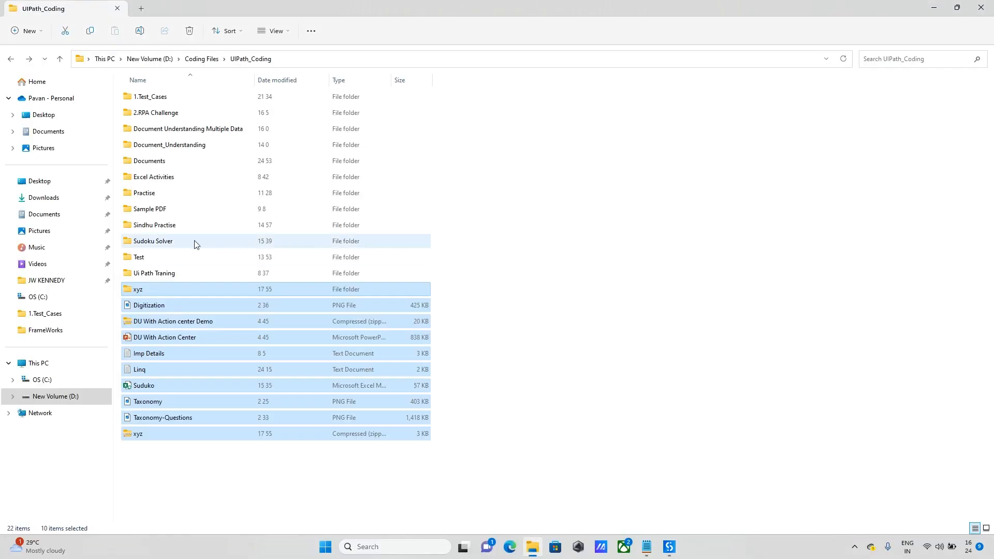
- Browse into 1.Test_Cases > Input and open the Financial Sample workbook in Excel
{"action": "double_click", "coordinate": [151, 97]}
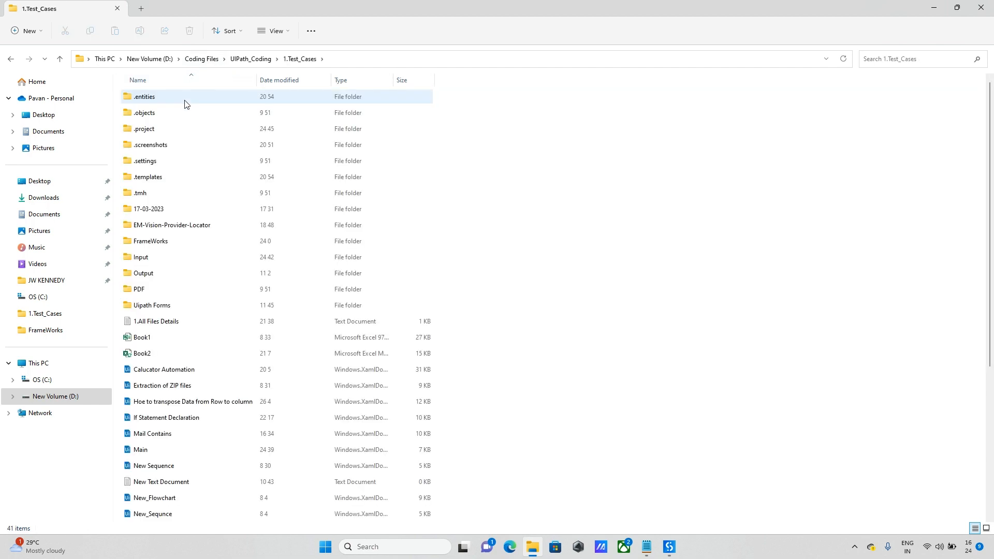
{"action": "double_click", "coordinate": [139, 256]}
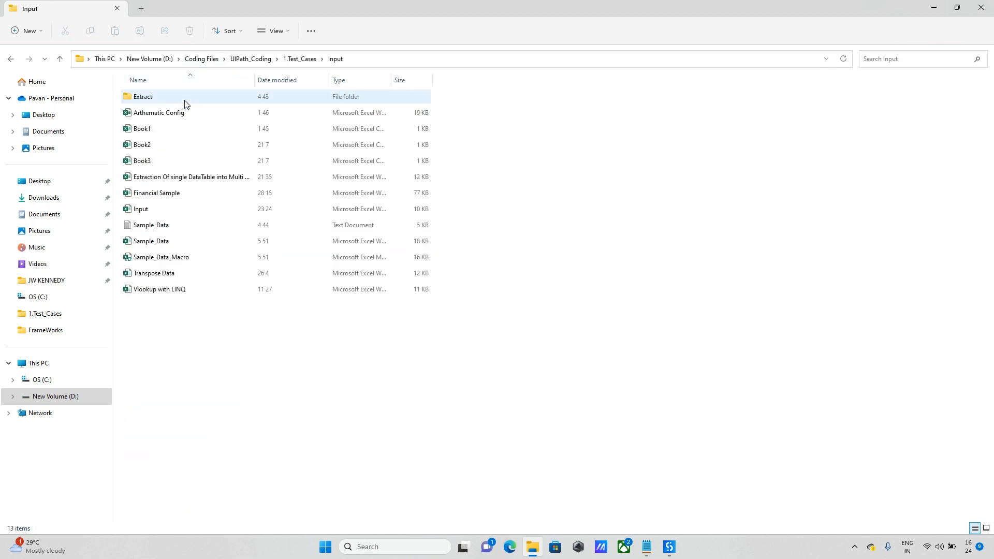
{"action": "left_click", "coordinate": [156, 192]}
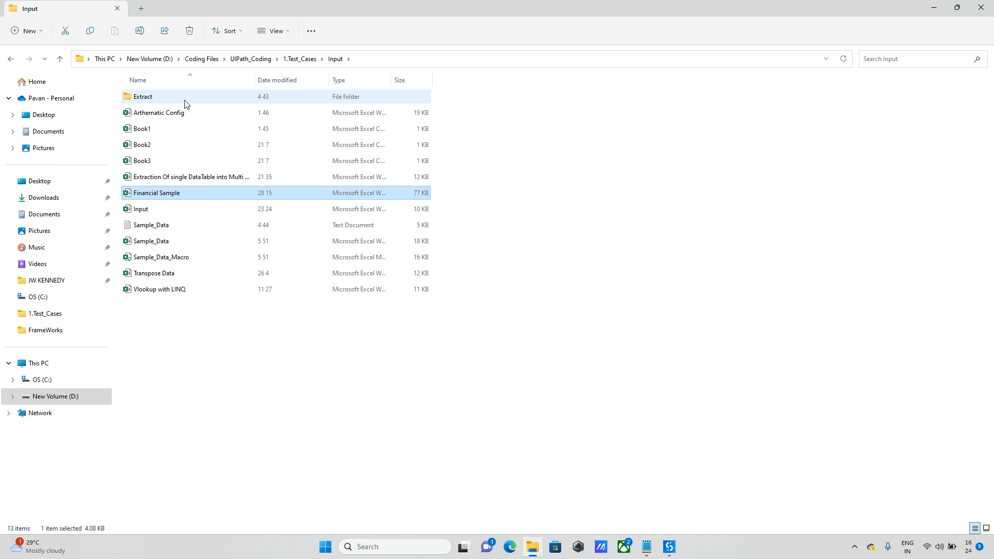
{"action": "double_click", "coordinate": [156, 192]}
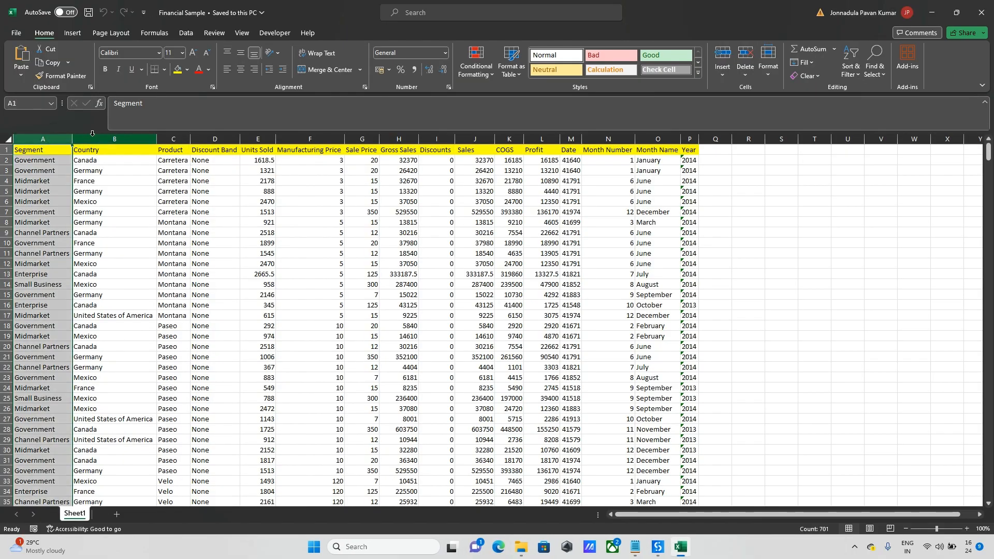
{"action": "left_click", "coordinate": [113, 149]}
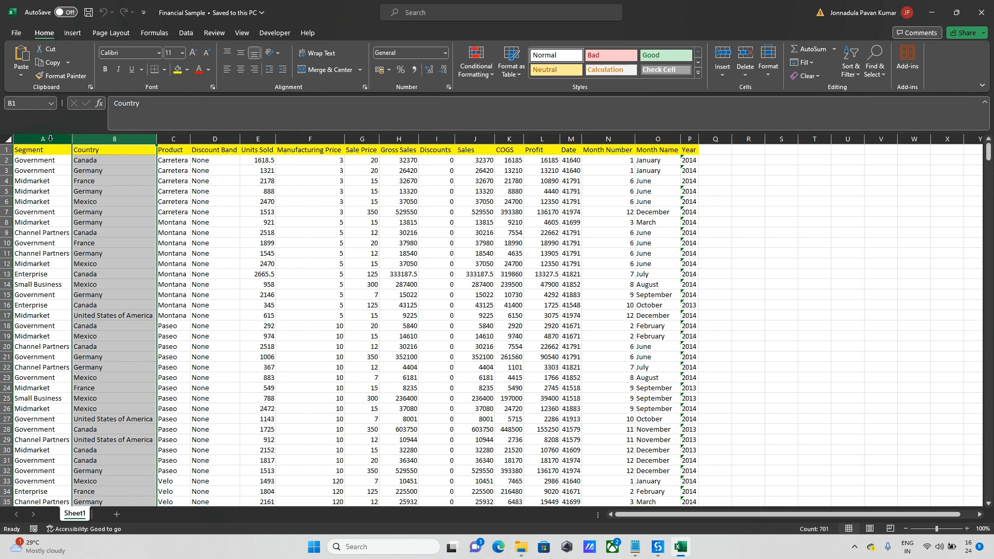
{"action": "left_click", "coordinate": [41, 138]}
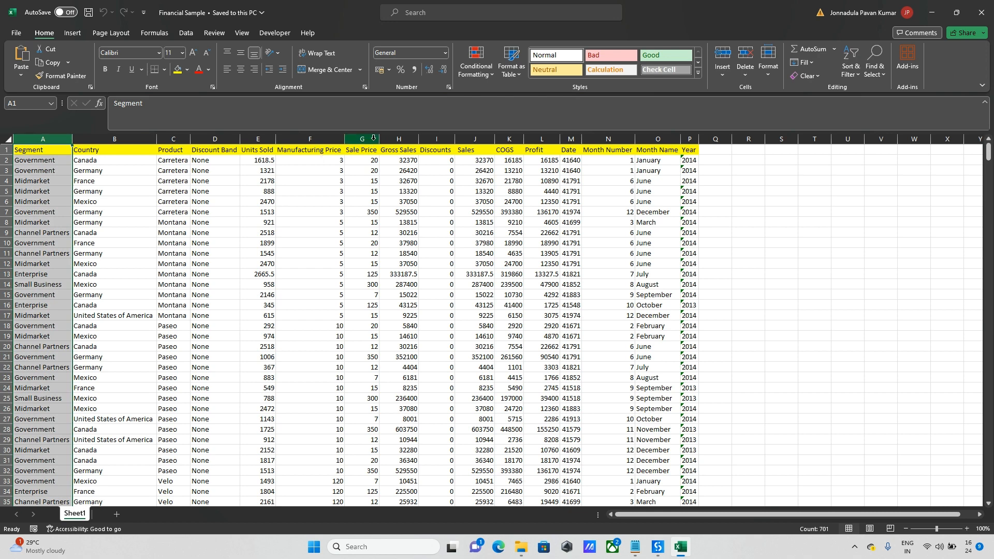
{"action": "left_click", "coordinate": [362, 160]}
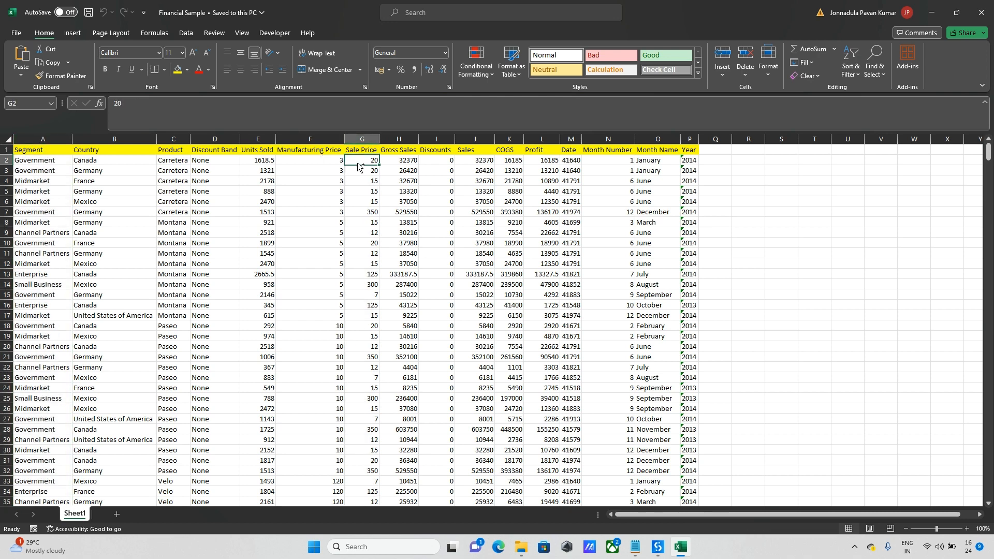
{"action": "left_click", "coordinate": [42, 149]}
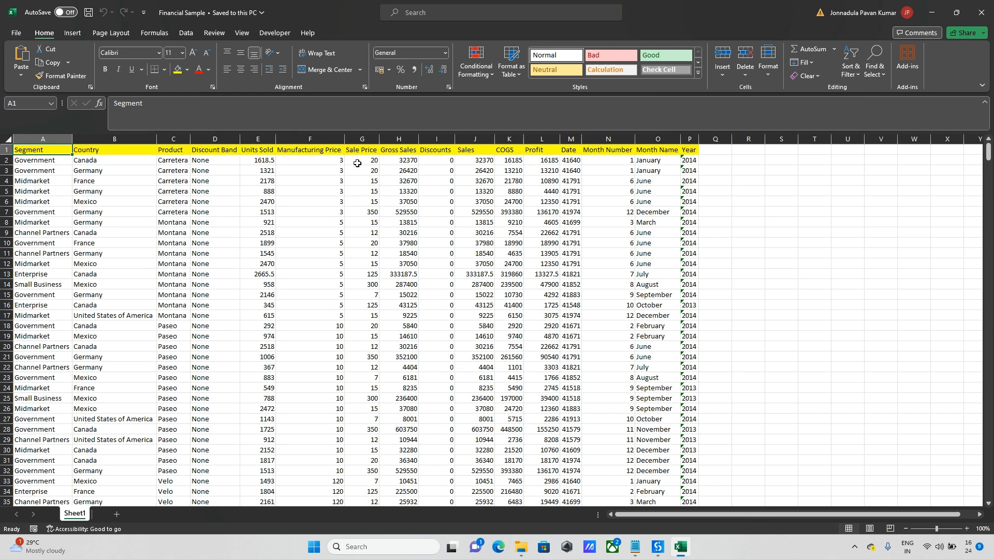
{"action": "mouse_move", "coordinate": [716, 357]}
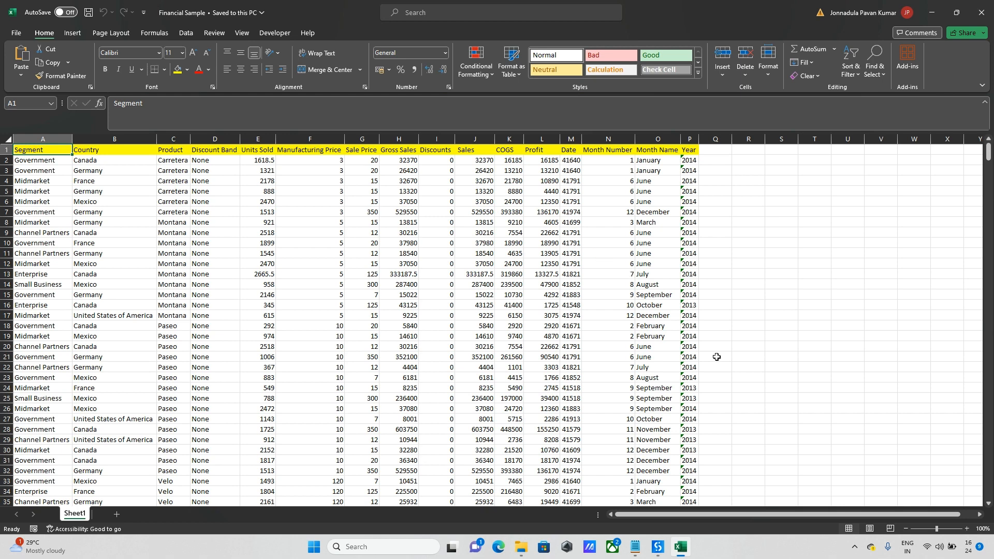
- Add a Read Range Workbook activity with the Financial Sample path under D:\Coding Files\UiPath_Coding\1.Test
{"action": "left_click", "coordinate": [656, 546]}
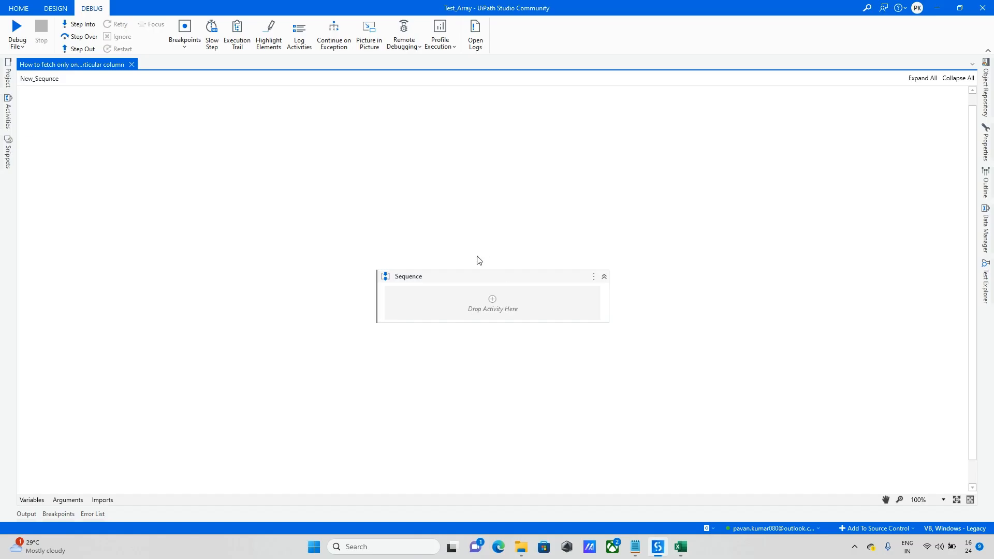
{"action": "type", "text": "fore"}
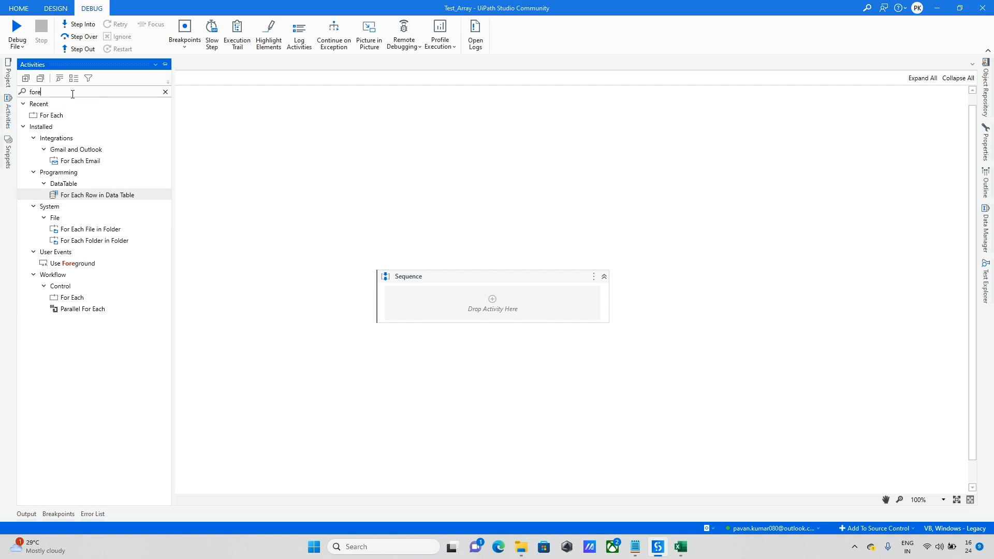
{"action": "type", "text": "read r"}
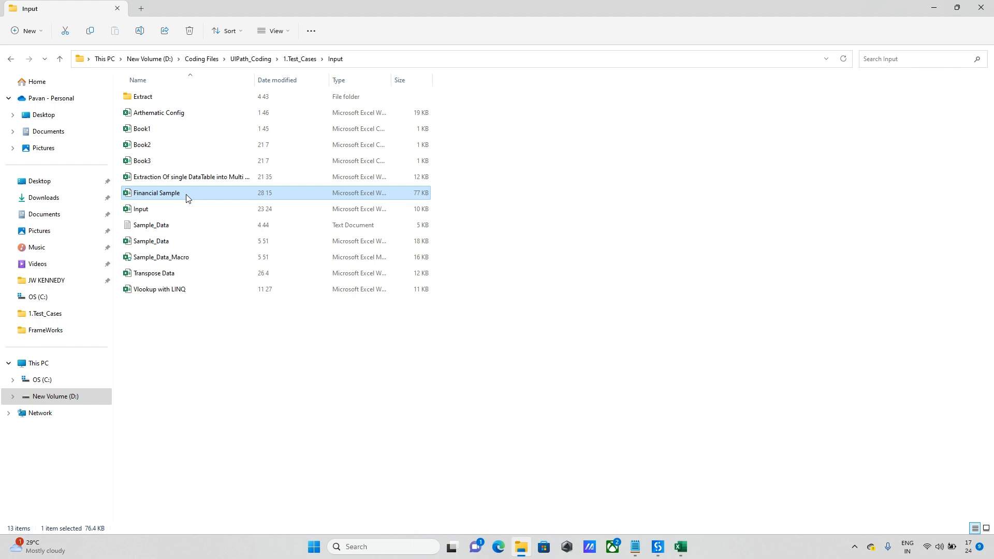
{"action": "right_click", "coordinate": [156, 193]}
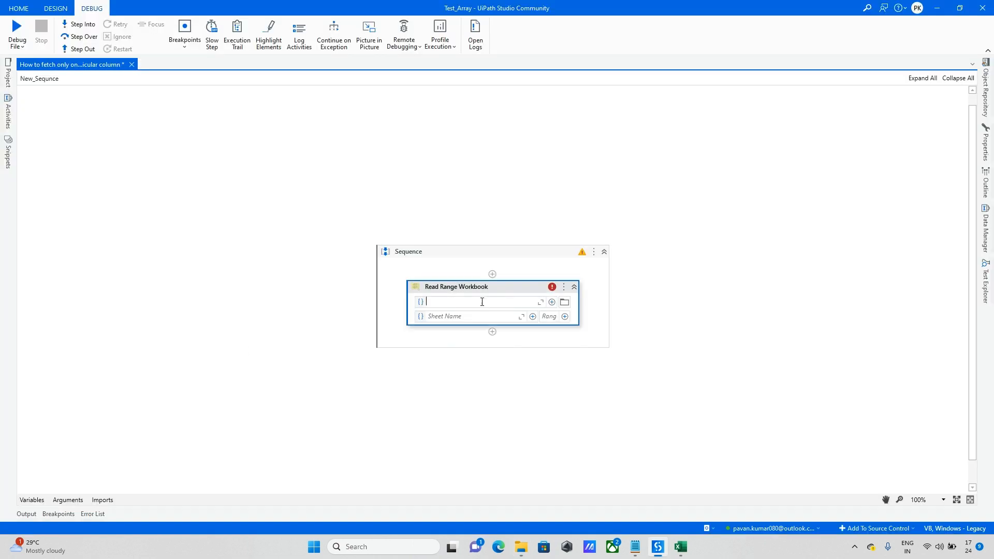
{"action": "type", "text": "\"D:\\Coding Files\\UiPath_Coding\\1.Test\""}
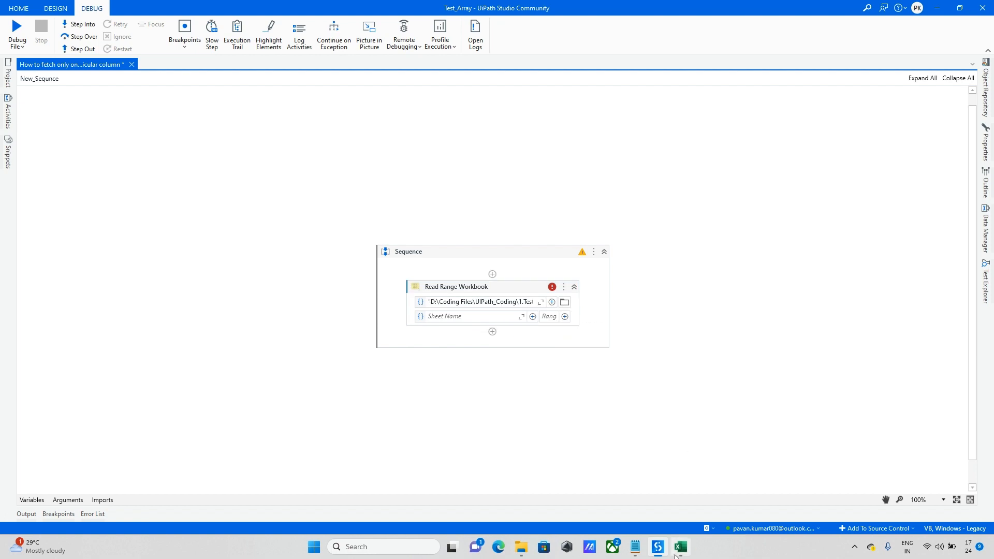
- Check the workbook's sheet name in Excel and set the activity's sheet to "Sheet1"
{"action": "left_click", "coordinate": [679, 547]}
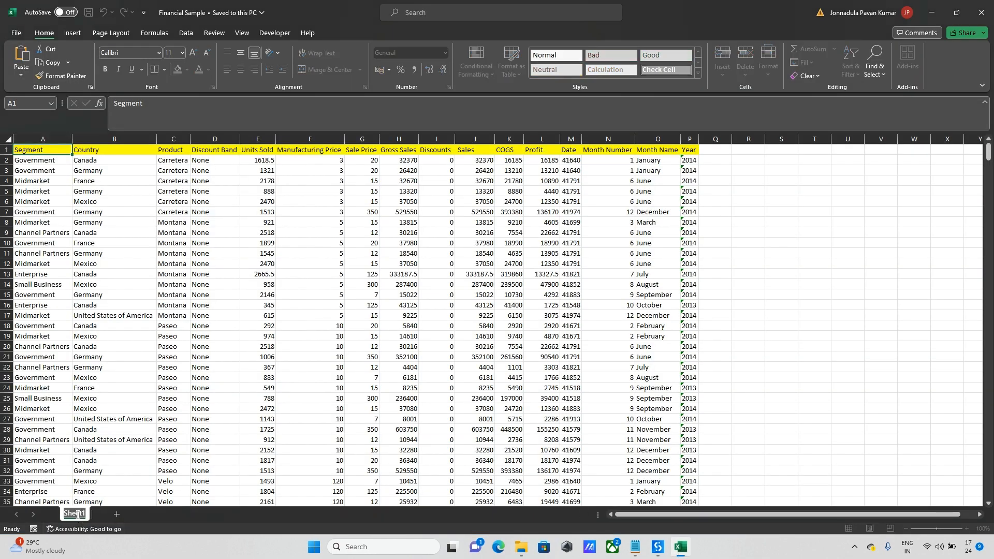
{"action": "left_click", "coordinate": [656, 546]}
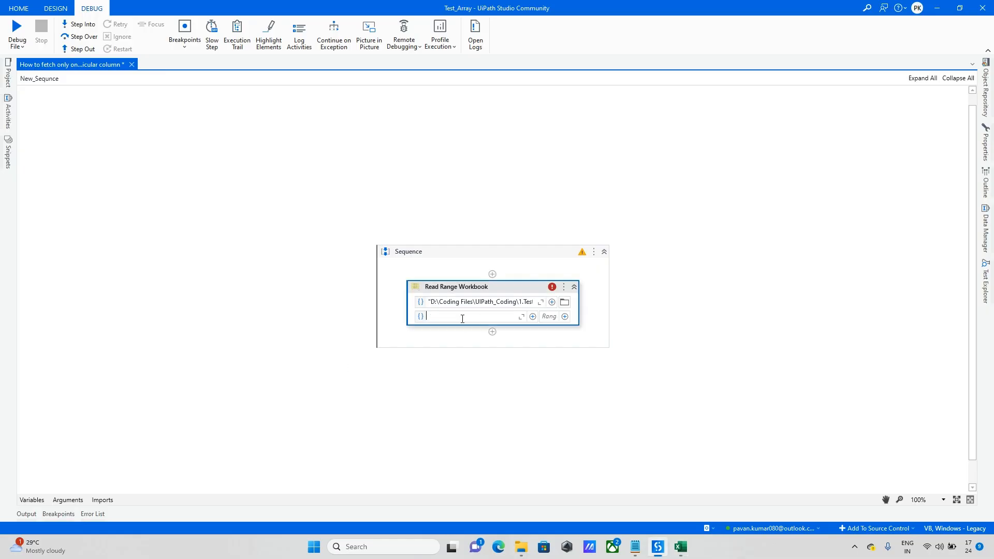
{"action": "type", "text": "\"Sheet1\""}
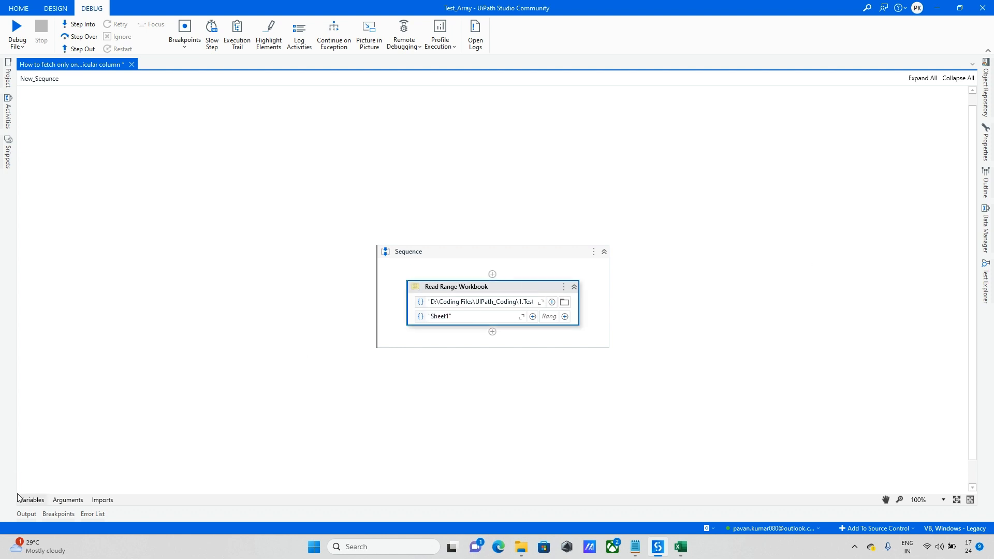
- Create DataTable variables and set the Read Range Workbook output to Excel_Datatable
{"action": "left_click", "coordinate": [30, 499]}
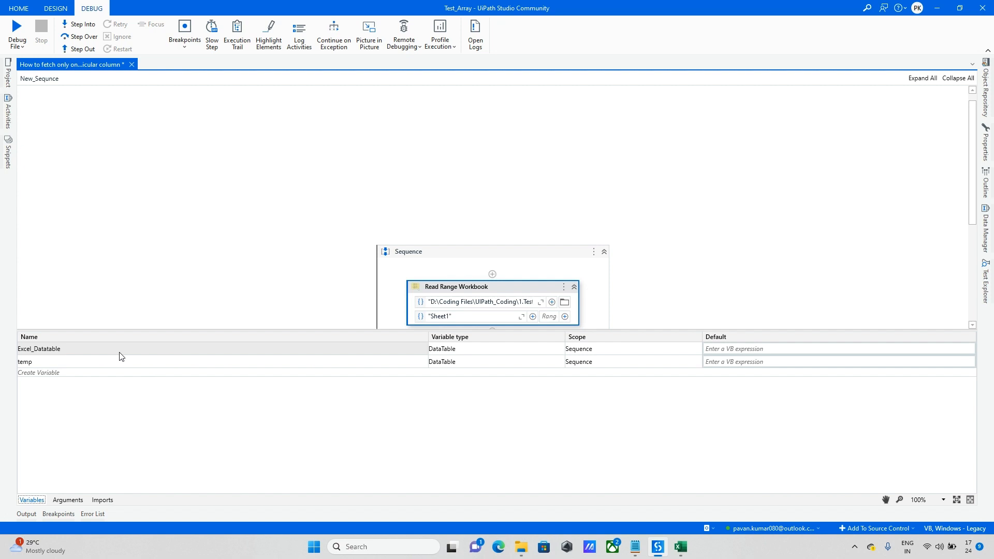
{"action": "left_click", "coordinate": [454, 287]}
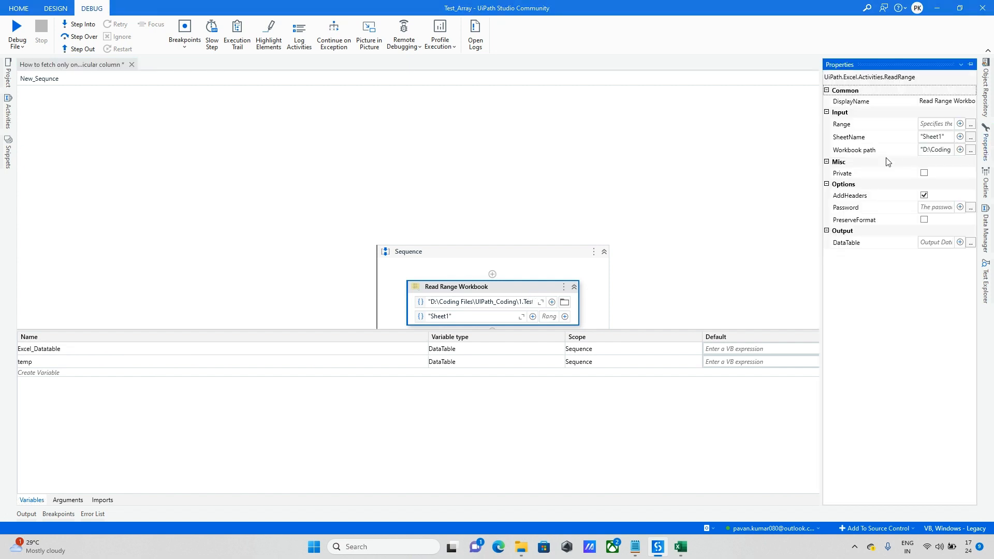
{"action": "type", "text": "Ex"}
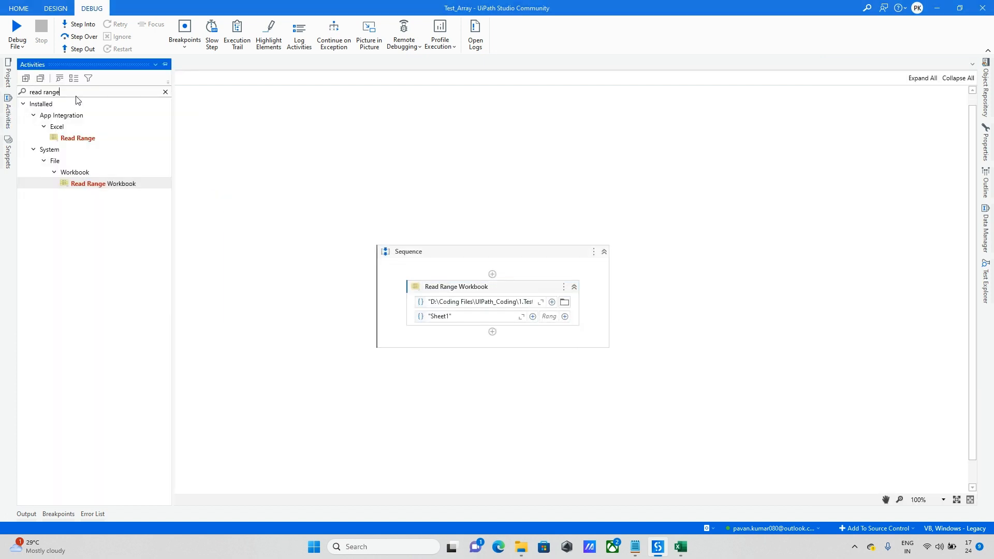
- Add an Assign activity after Read Range saving into temp, then view the Financial Sample workbook
{"action": "type", "text": "assign"}
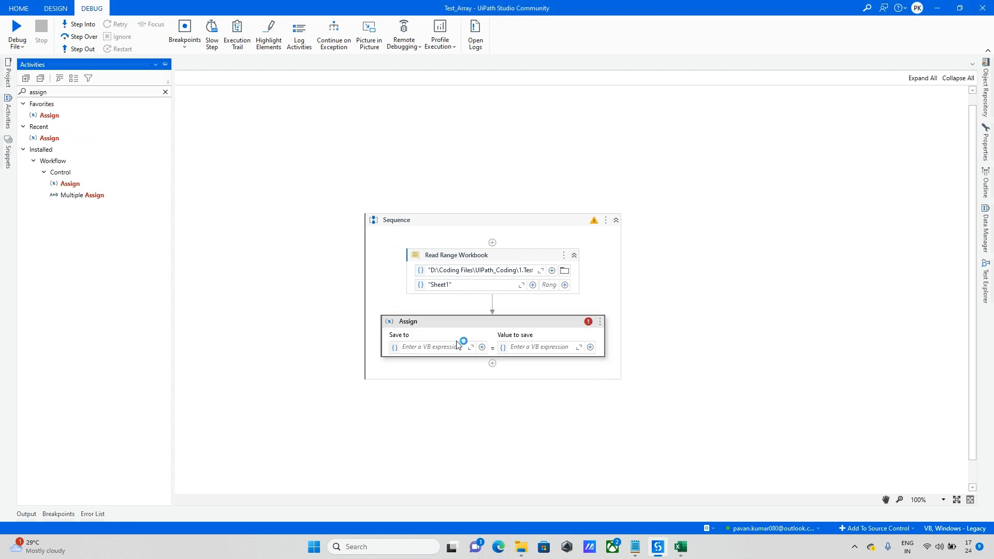
{"action": "type", "text": "temp"}
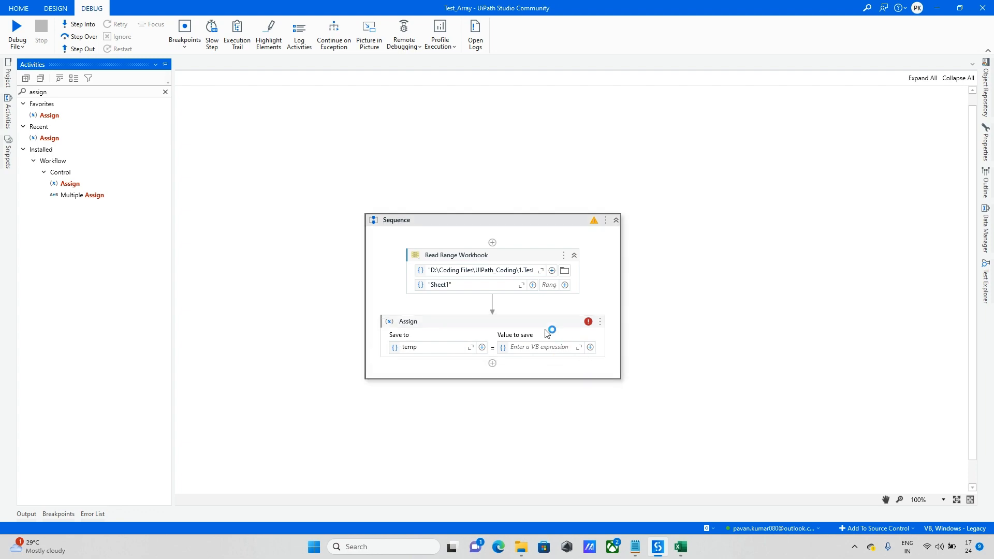
{"action": "left_click", "coordinate": [680, 546]}
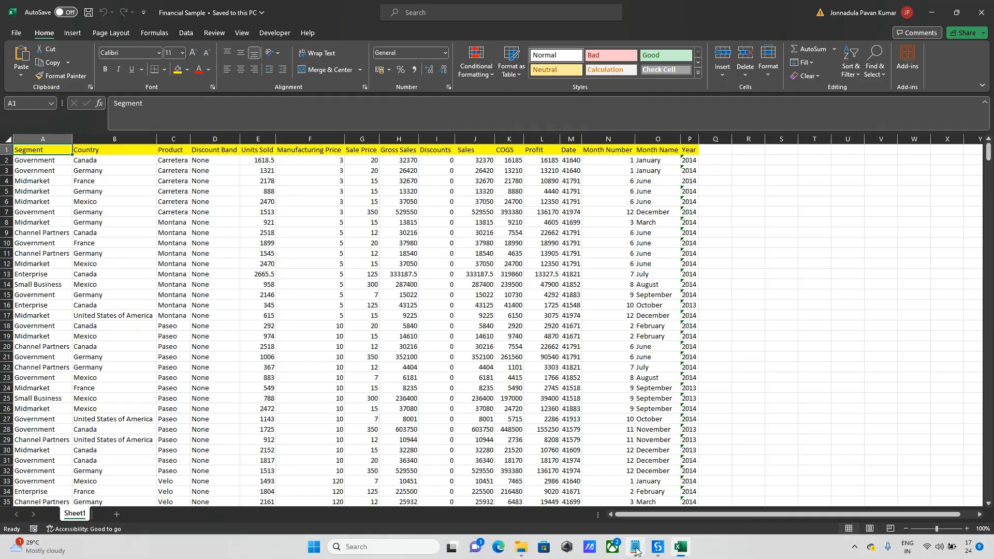
- Set the Assign value to the Notepad columns LINQ line on Excel_Datatable, keeping only column index {1}
{"action": "left_click", "coordinate": [634, 551]}
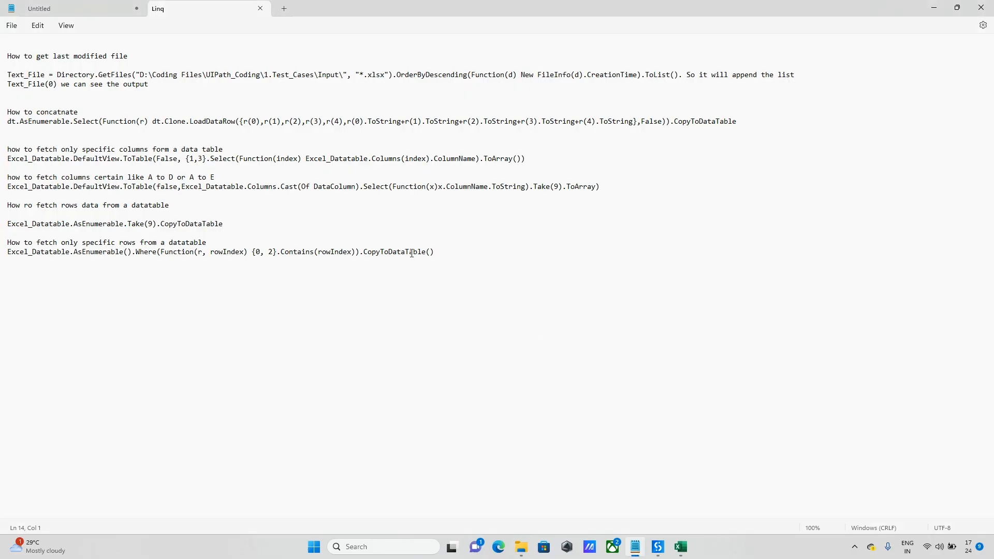
{"action": "triple_click", "coordinate": [253, 158]}
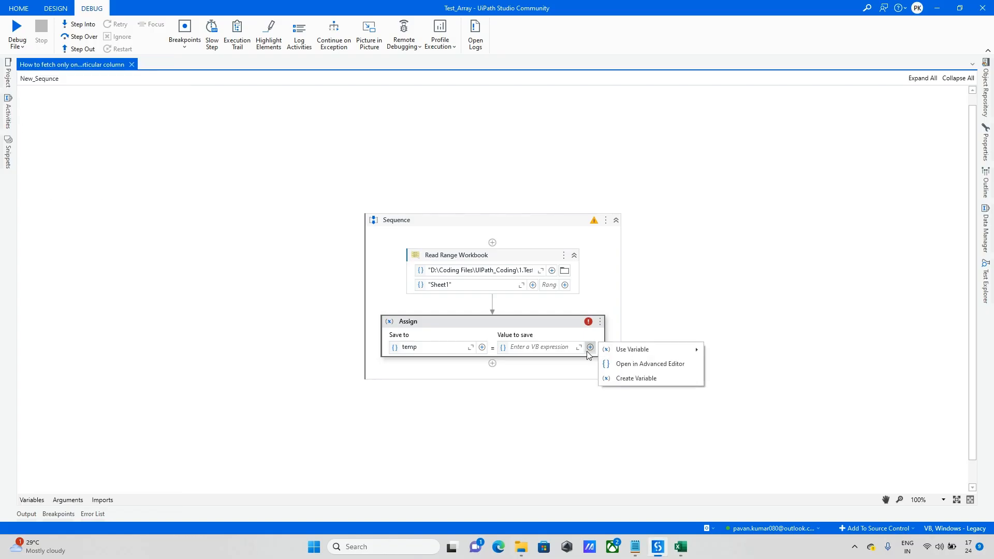
{"action": "left_click", "coordinate": [649, 363]}
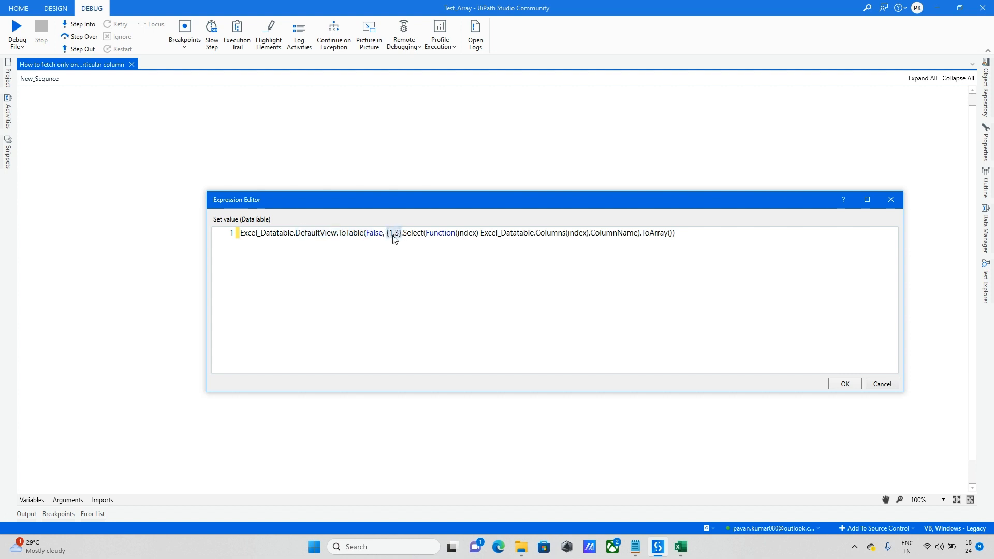
{"action": "key", "text": "Backspace"}
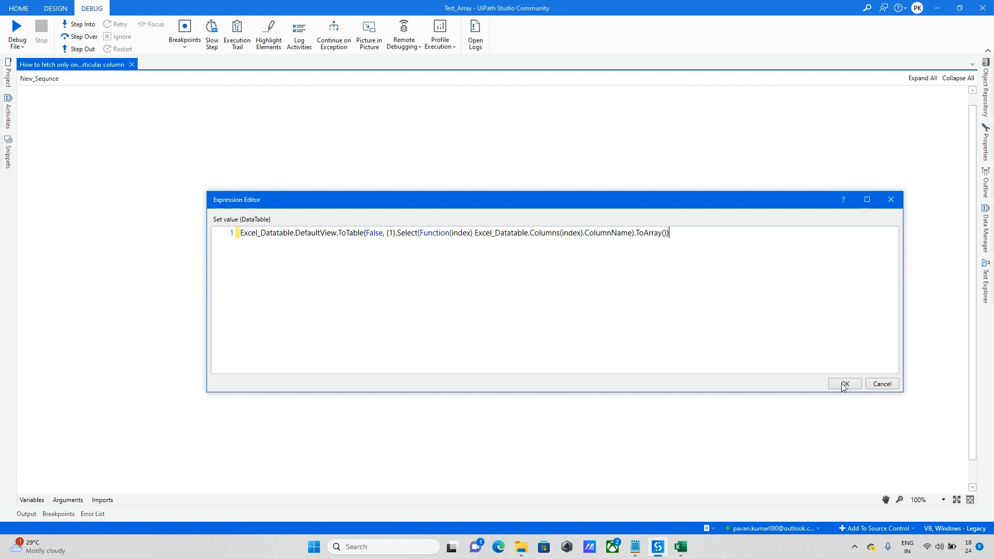
{"action": "left_click", "coordinate": [843, 383]}
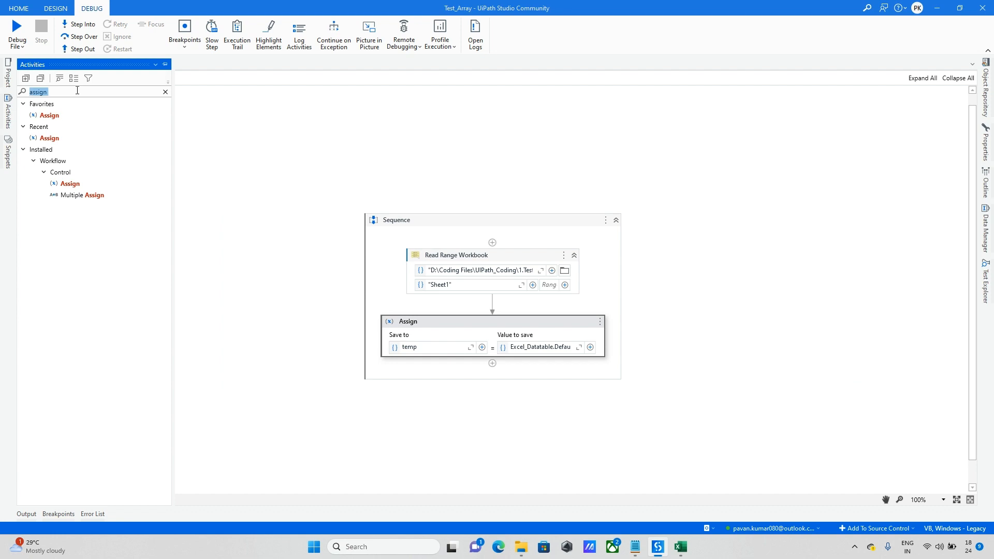
- Add a Message Box showing "Che" after the Assign and start a debug run
{"action": "type", "text": "meesag"}
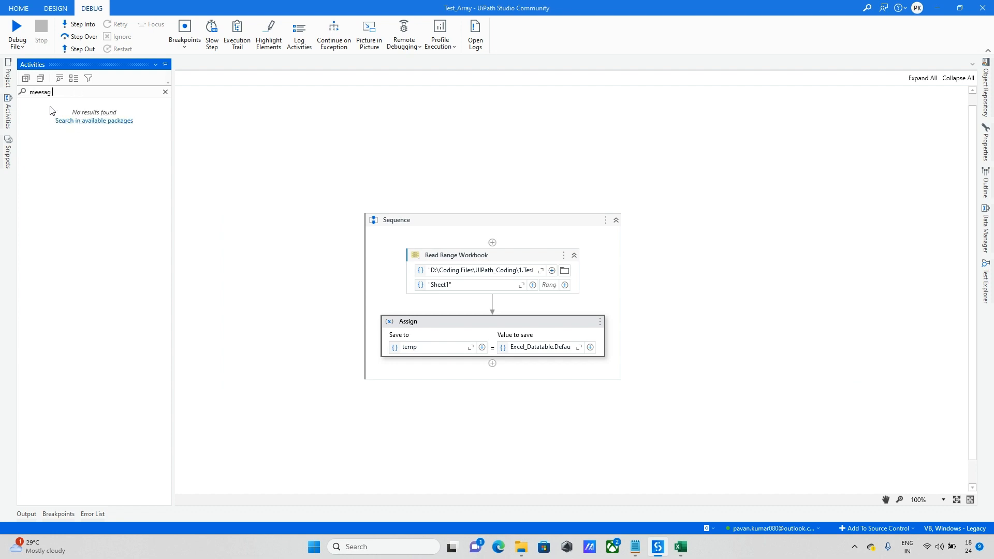
{"action": "key", "text": "BackSpace"}
{"action": "type", "text": "\"Che\""}
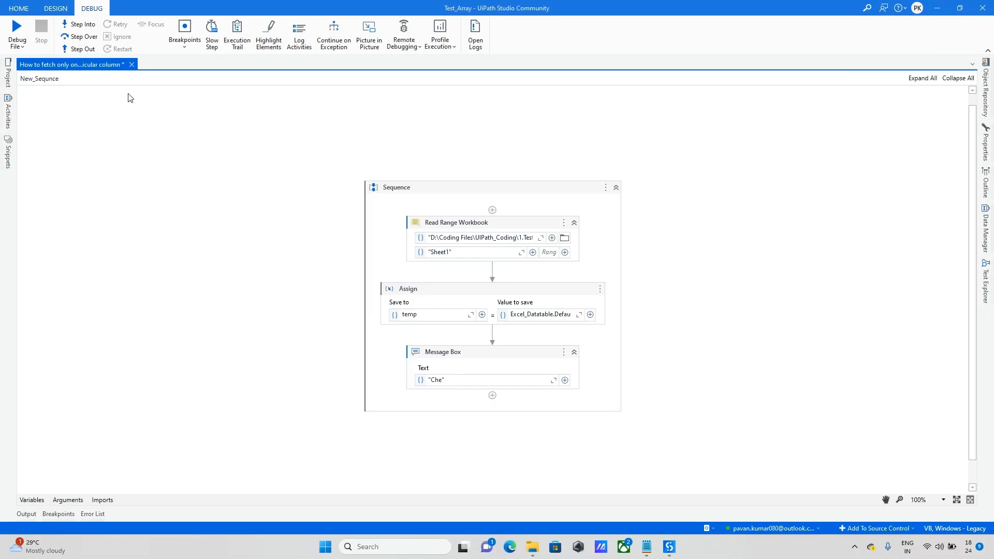
{"action": "left_click", "coordinate": [17, 30]}
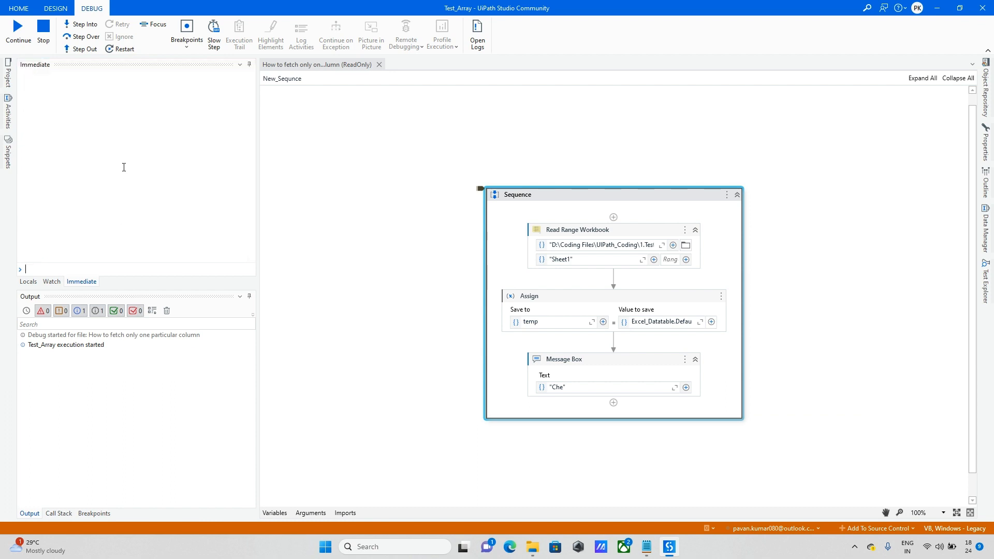
- Step into Read Range and Assign, inspect the data in the Immediate panel, then continue to the Che message
{"action": "left_click", "coordinate": [83, 24]}
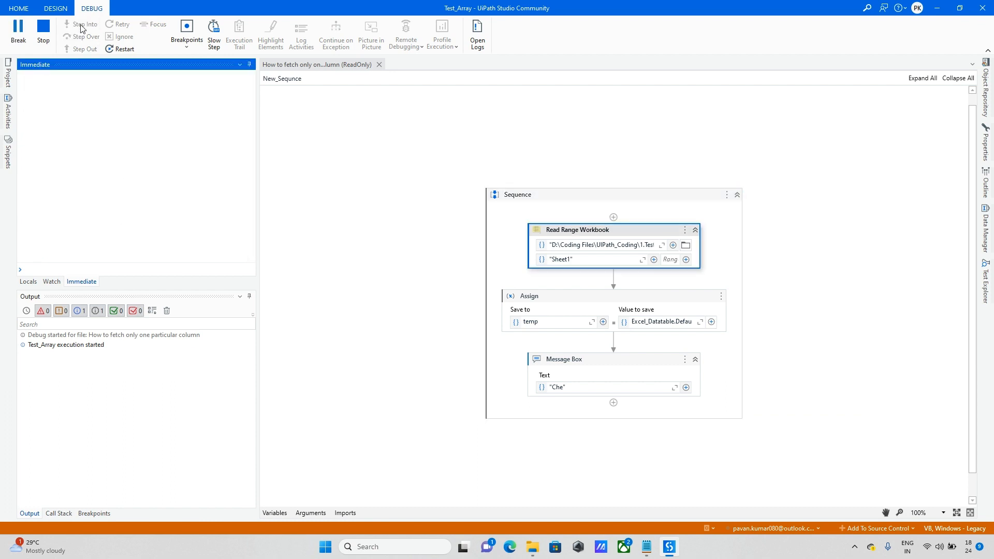
{"action": "type", "text": "Ex"}
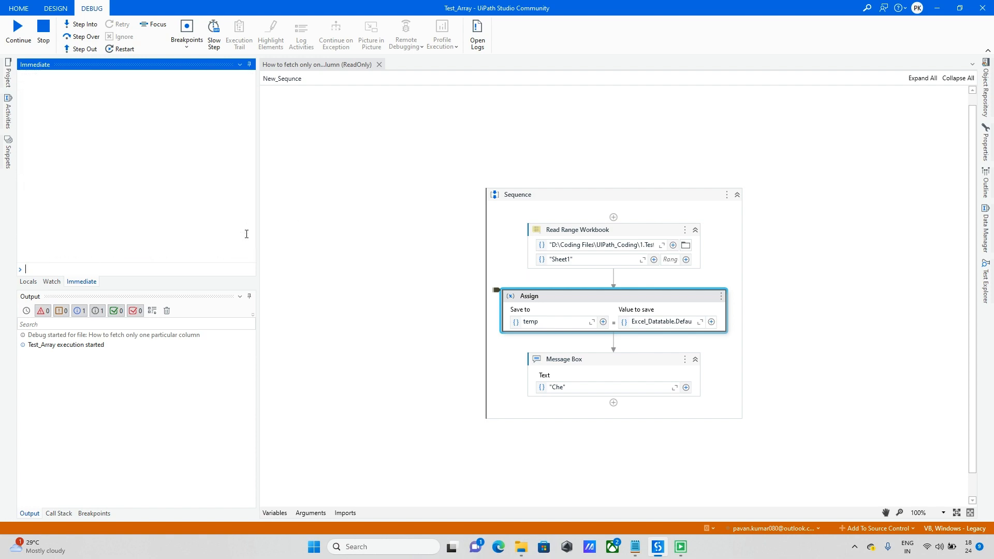
{"action": "mouse_move", "coordinate": [561, 266]}
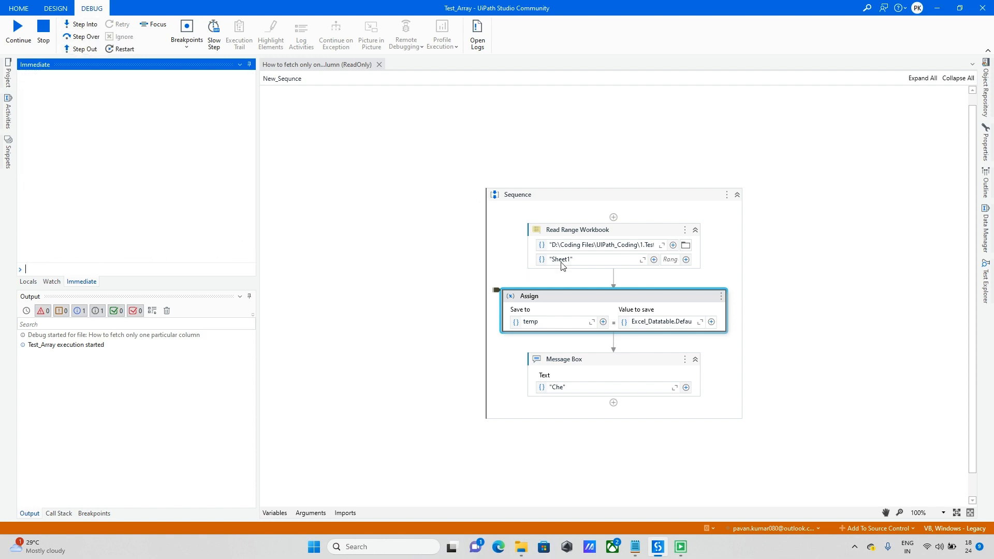
{"action": "mouse_move", "coordinate": [663, 321]}
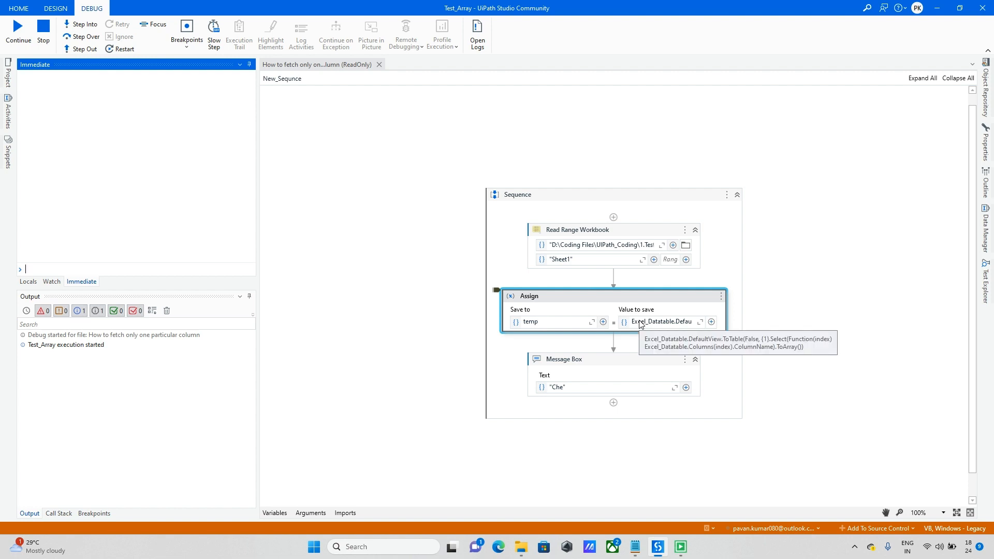
{"action": "mouse_move", "coordinate": [278, 122]}
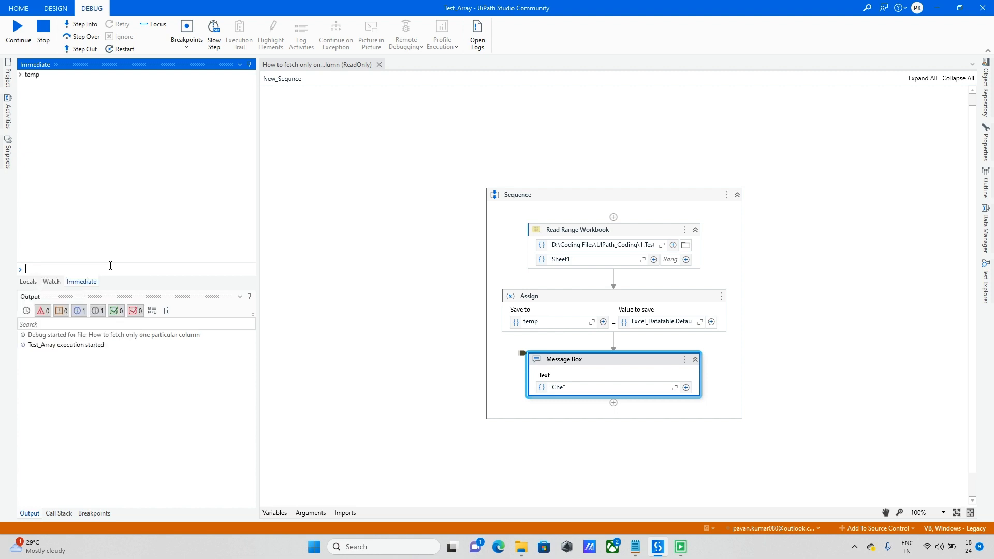
{"action": "left_click", "coordinate": [19, 74]}
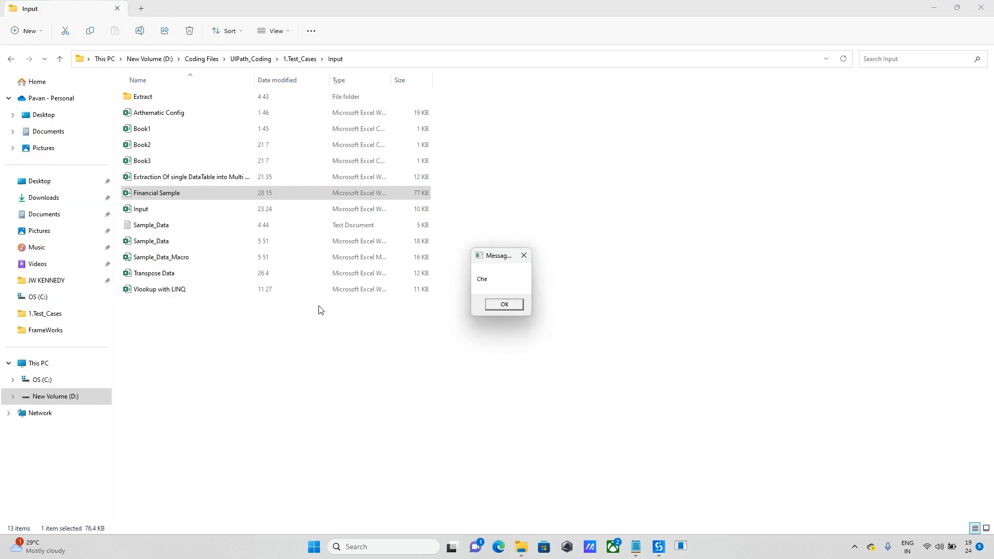
- Dismiss the Che message, reopen Financial Sample in Excel and highlight the Country column
{"action": "left_click", "coordinate": [503, 304]}
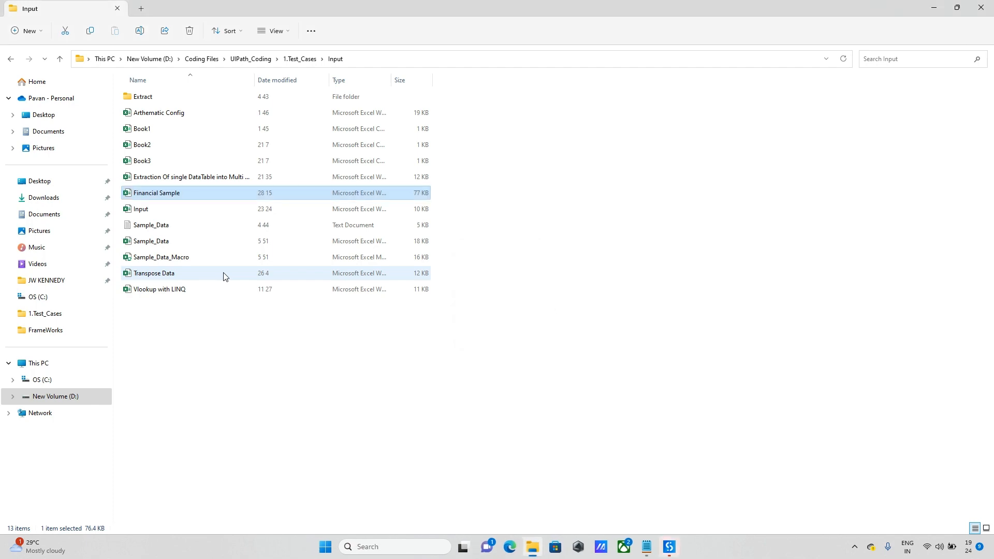
{"action": "double_click", "coordinate": [157, 192]}
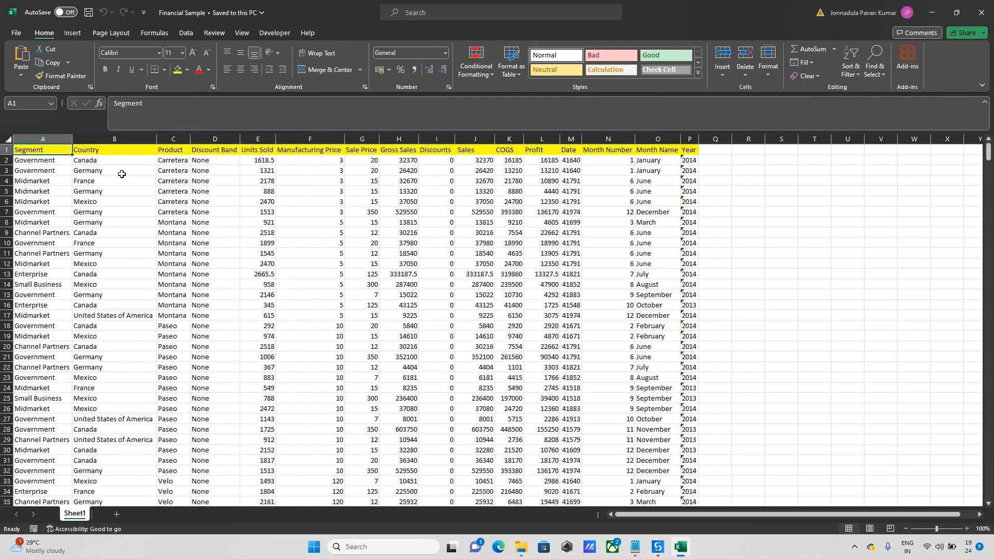
{"action": "left_click", "coordinate": [114, 149]}
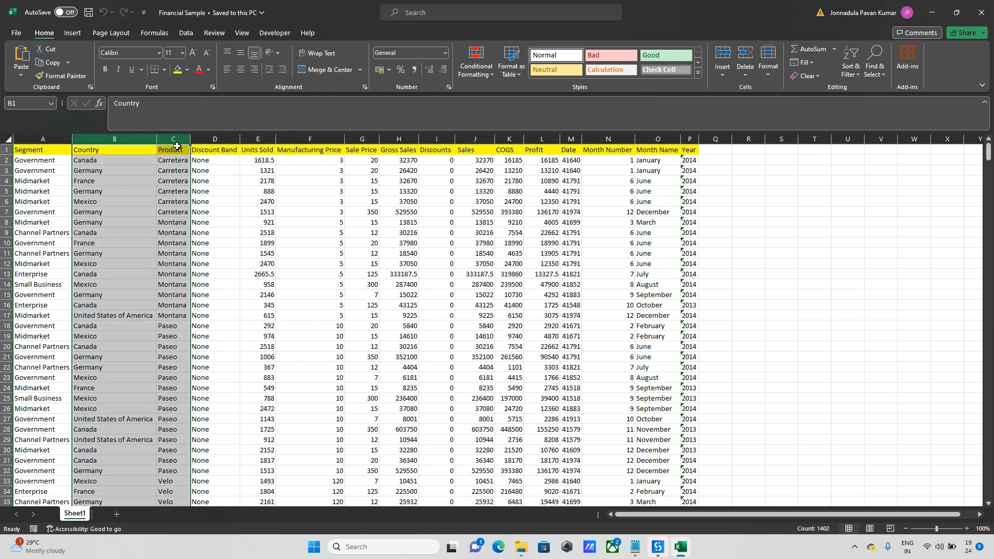
{"action": "mouse_move", "coordinate": [235, 253]}
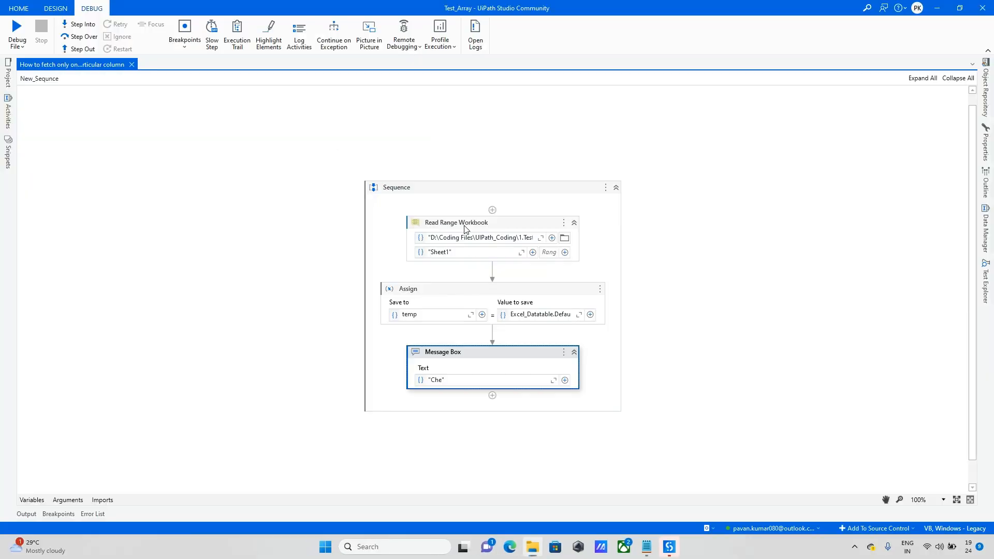
- Change the Assign column indexes to {1,2} and step a new debug run past the Assign
{"action": "left_click", "coordinate": [577, 314]}
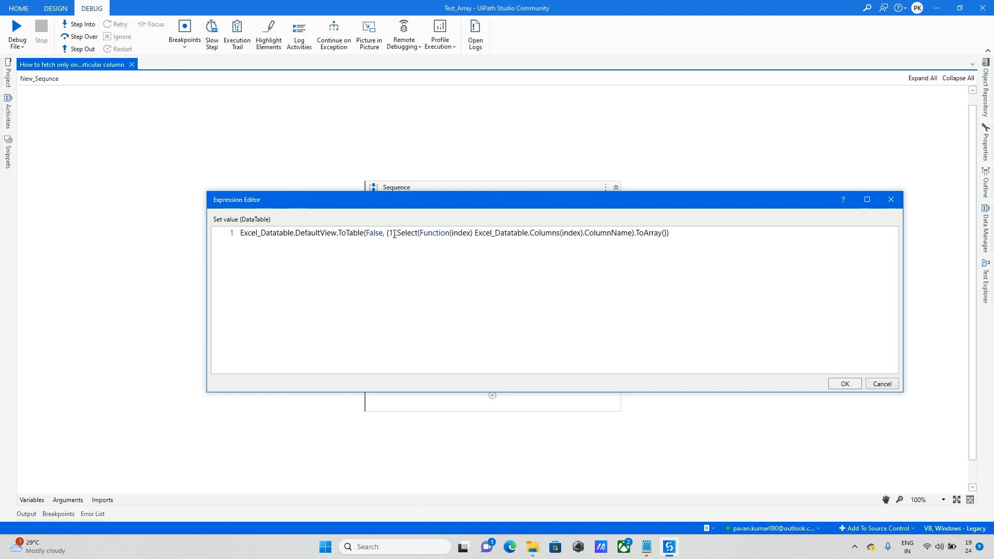
{"action": "type", "text": ",2"}
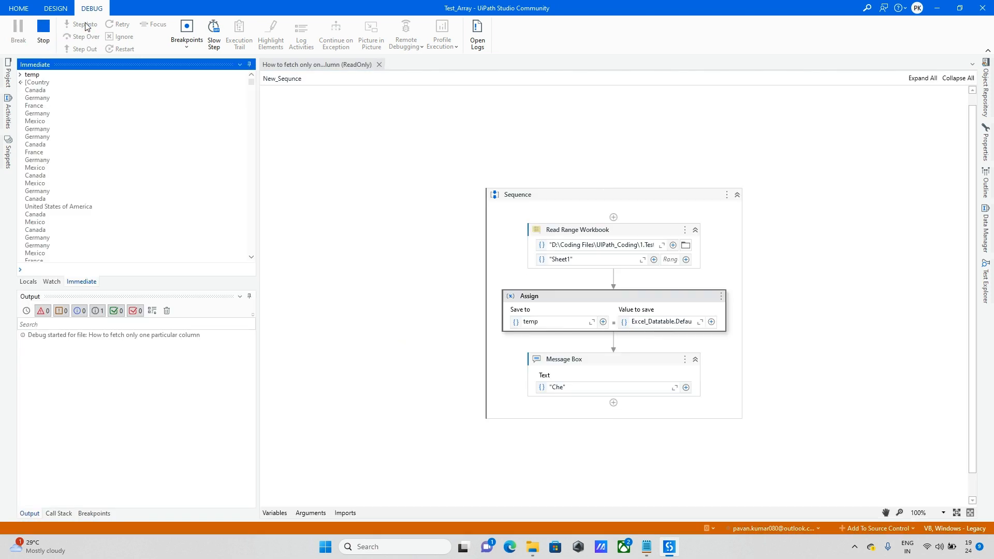
{"action": "left_click", "coordinate": [83, 24]}
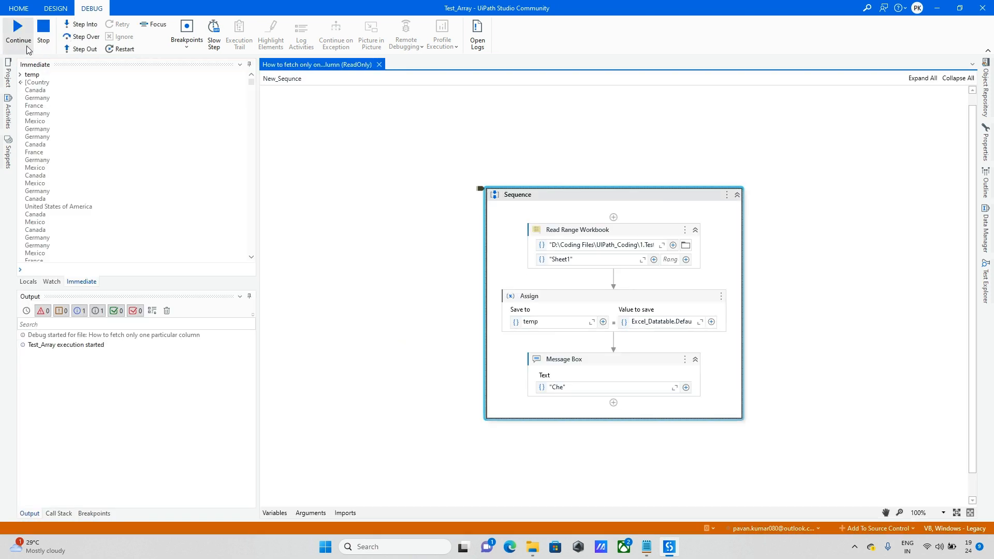
{"action": "left_click", "coordinate": [17, 32]}
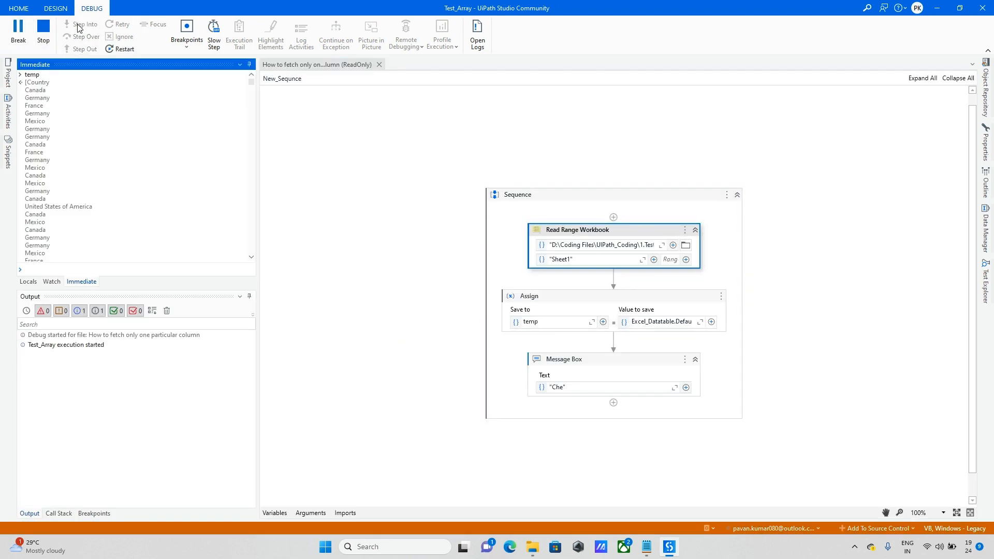
{"action": "left_click", "coordinate": [84, 24]}
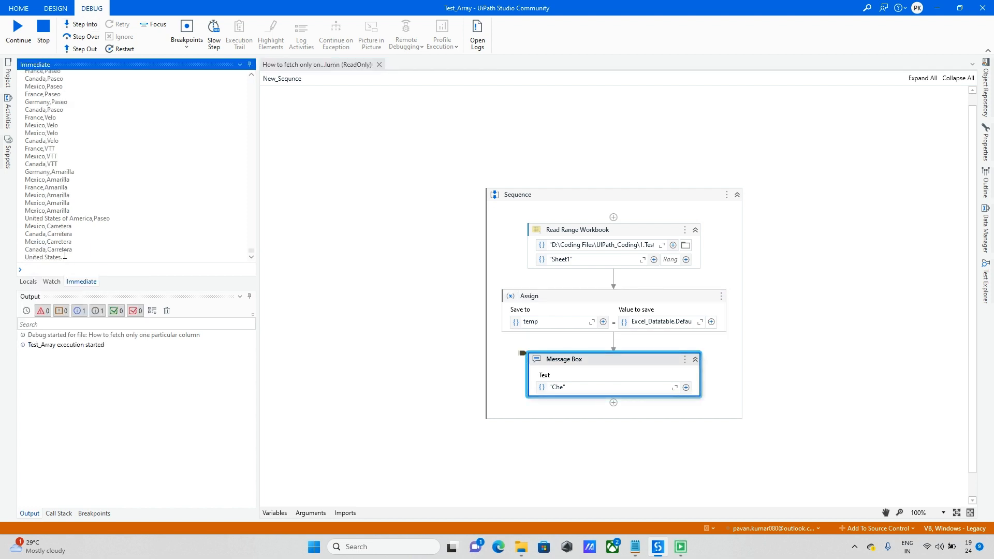
- Scroll the temp output and pick out the Product column name among the Country and Product pairs
{"action": "scroll", "scroll_direction": "down", "scroll_amount": 3}
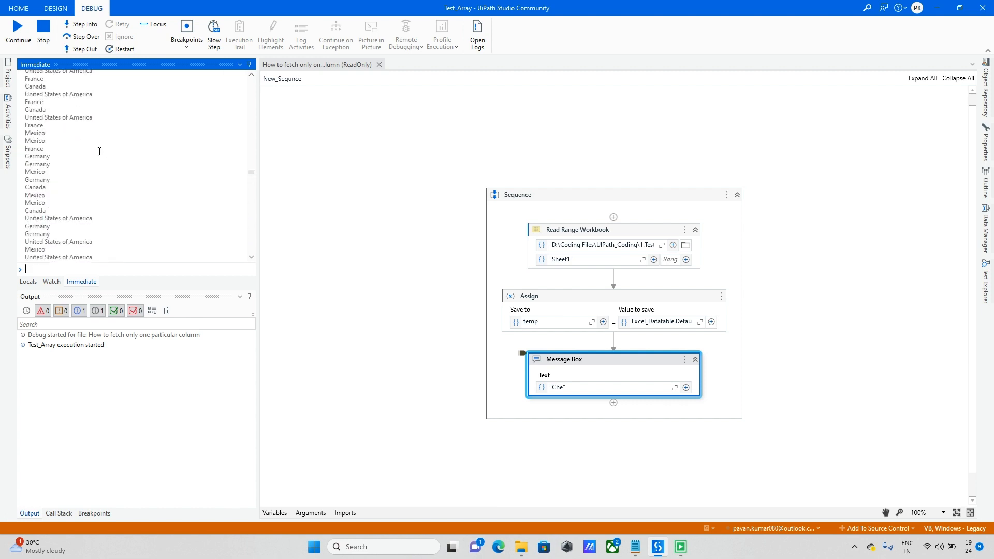
{"action": "scroll", "scroll_direction": "down", "scroll_amount": 3}
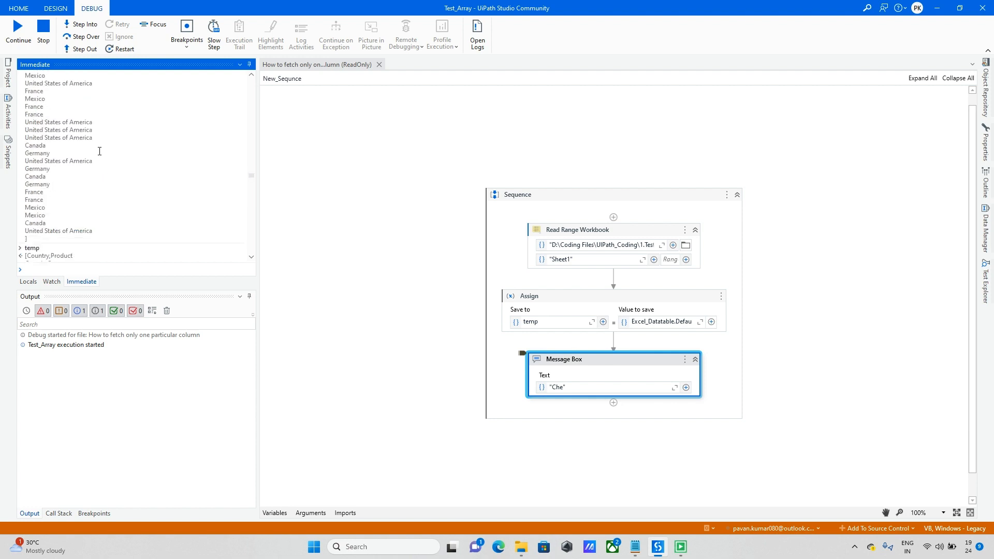
{"action": "scroll", "scroll_direction": "down", "scroll_amount": 3}
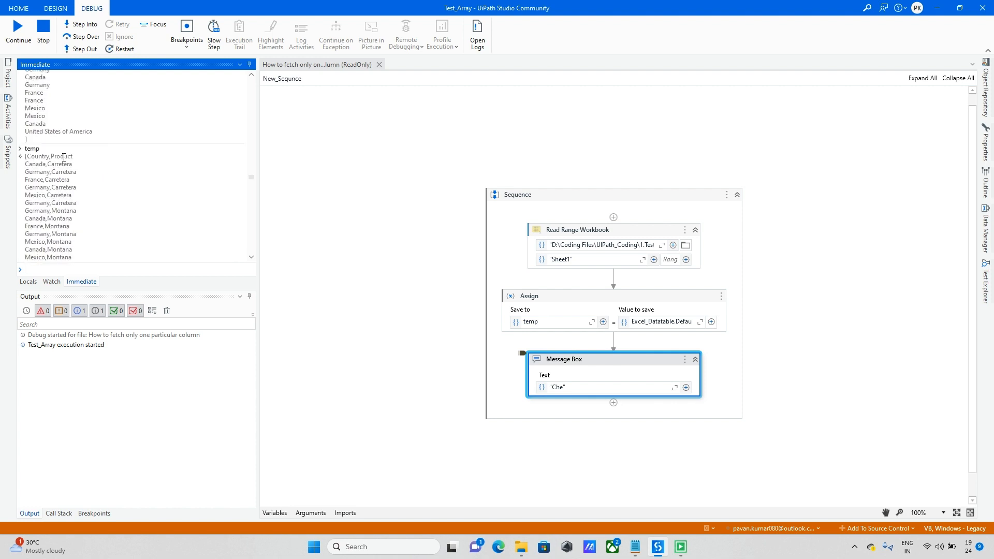
{"action": "double_click", "coordinate": [61, 156]}
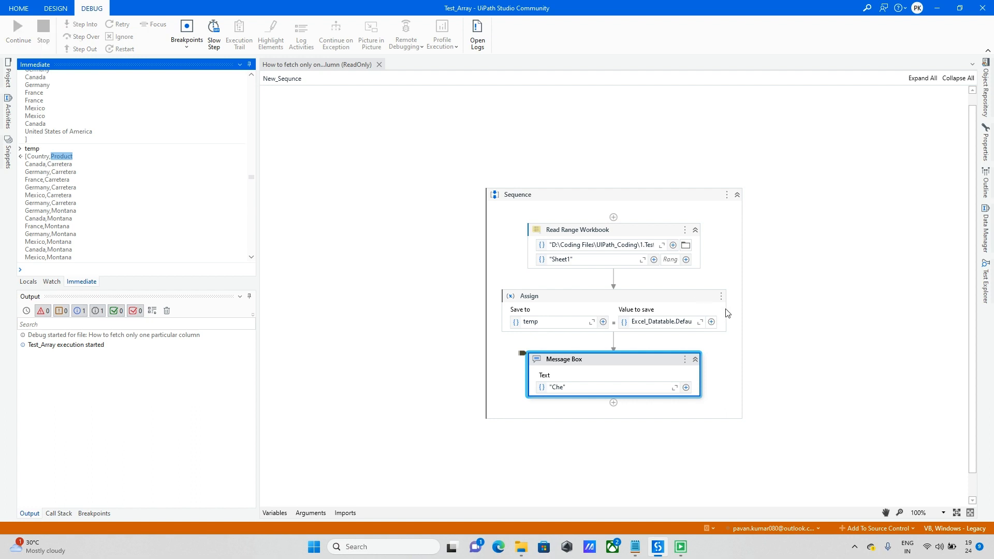
{"action": "mouse_move", "coordinate": [705, 324]}
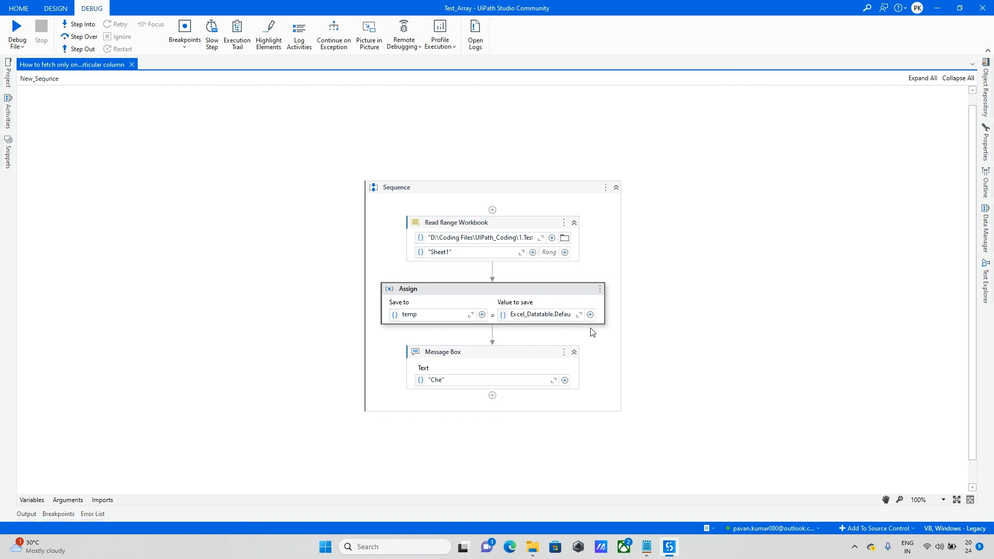
- Extend the Assign column indexes to {1,2,7}, start a step-by-step debug run and select the Assign
{"action": "left_click", "coordinate": [579, 314]}
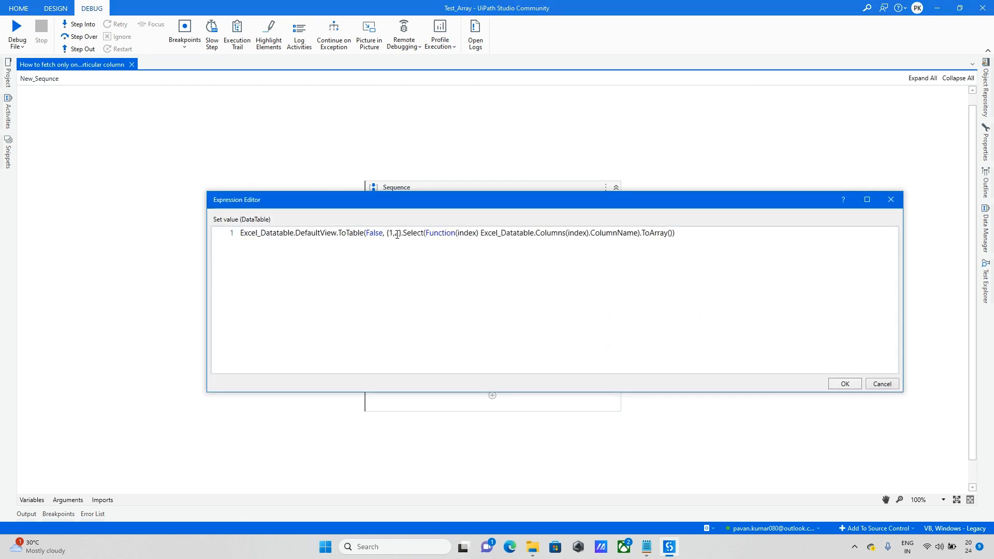
{"action": "type", "text": "2"}
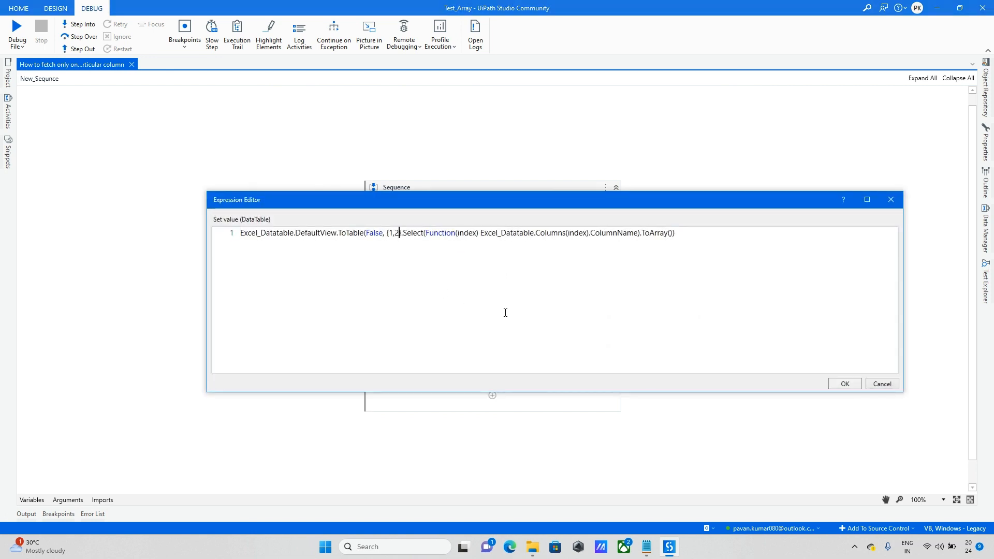
{"action": "type", "text": ",7"}
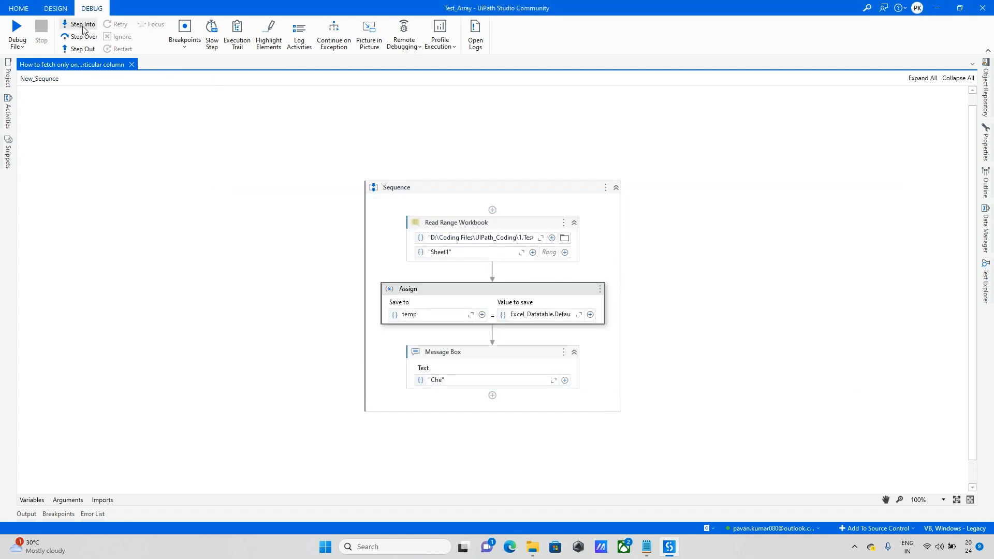
{"action": "left_click", "coordinate": [82, 24]}
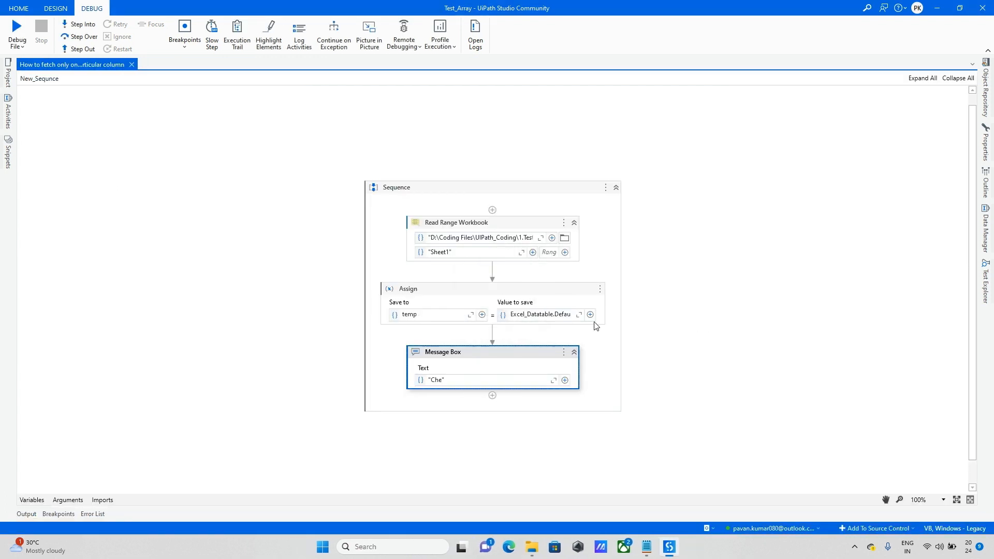
{"action": "left_click", "coordinate": [577, 315]}
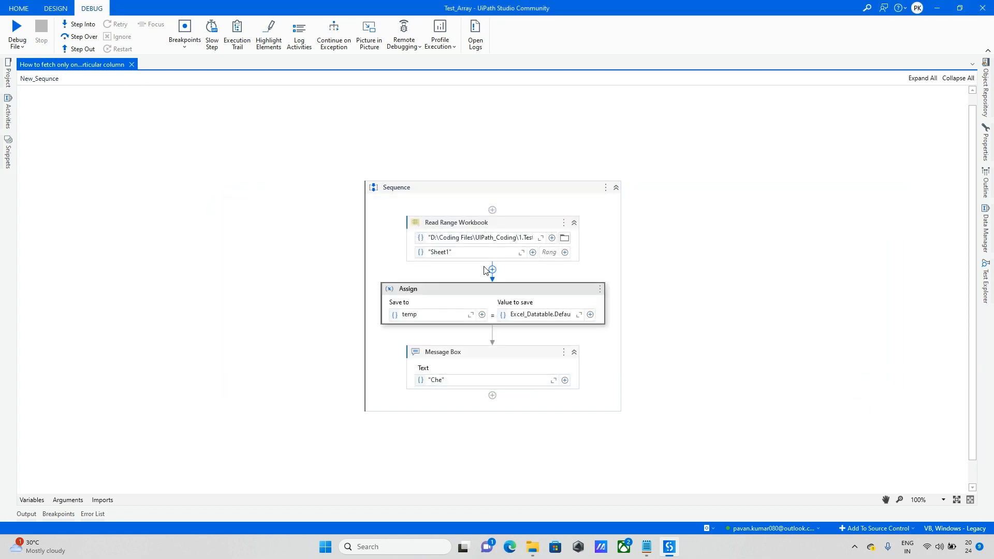
- Debug again through the Assign and view temp holding the Product, Country and Gross Sales columns
{"action": "left_click", "coordinate": [80, 24]}
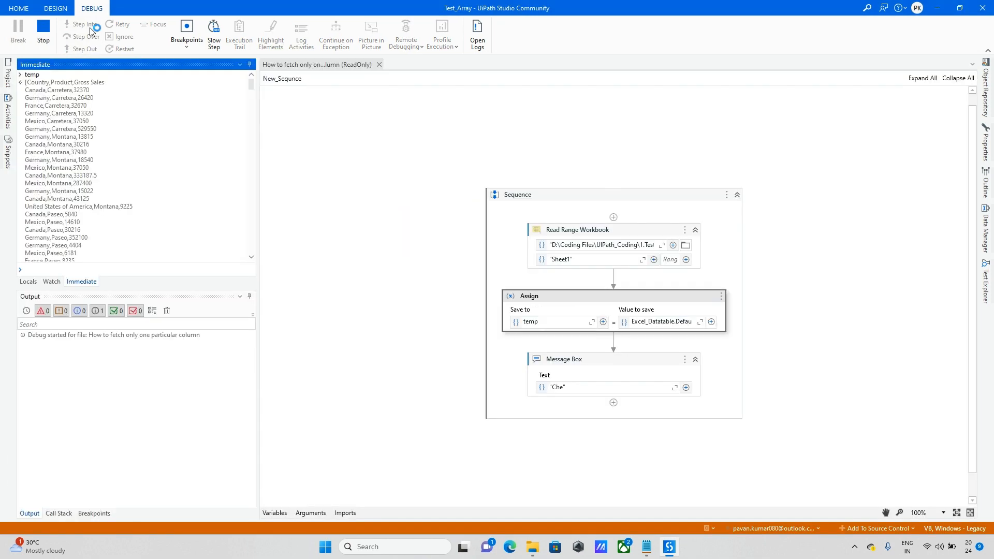
{"action": "left_click", "coordinate": [83, 23]}
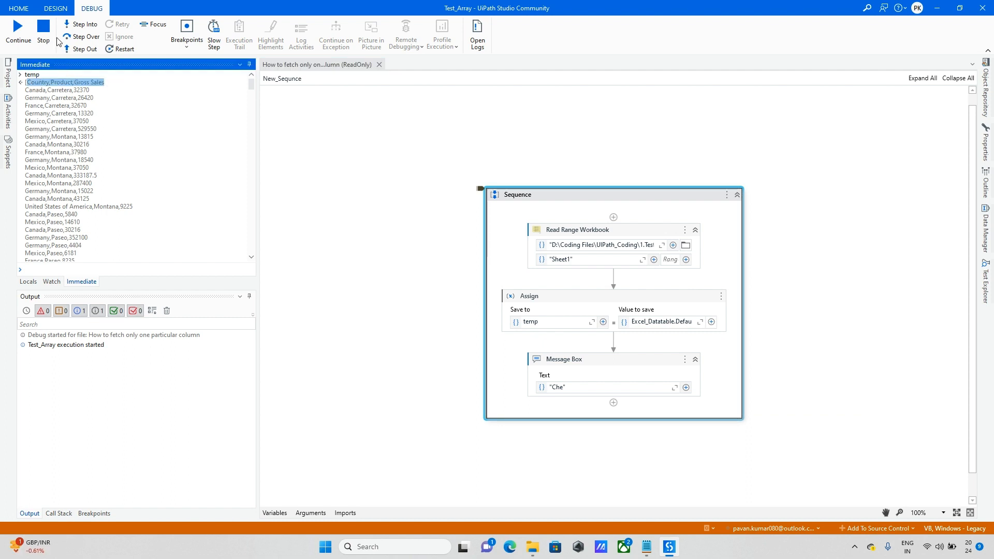
{"action": "left_click", "coordinate": [84, 37]}
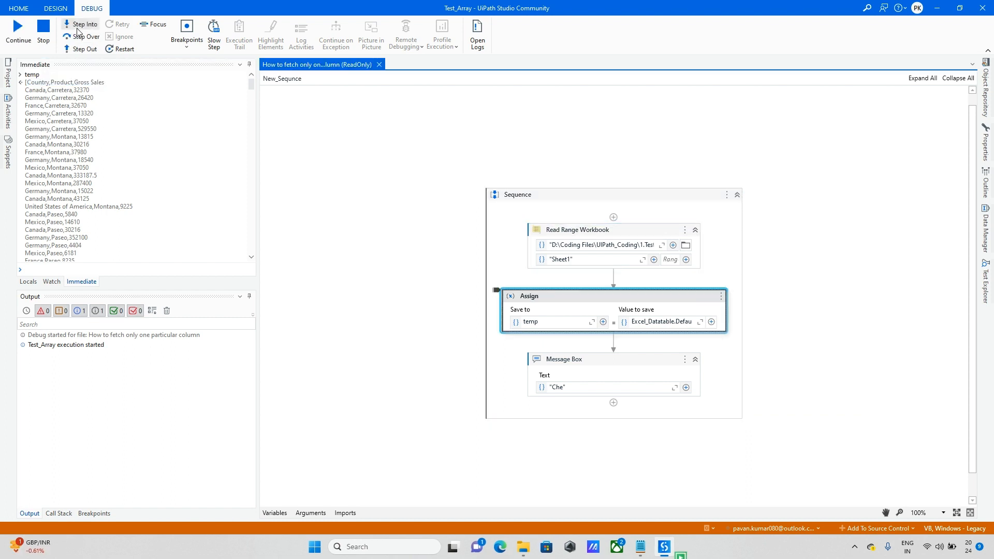
{"action": "type", "text": "te"}
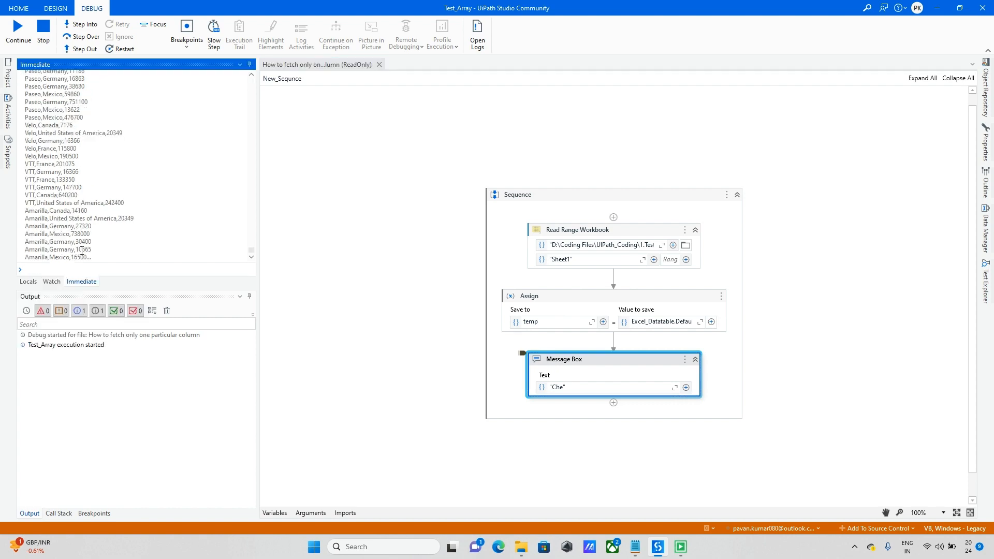
{"action": "scroll", "scroll_direction": "down", "scroll_amount": 3}
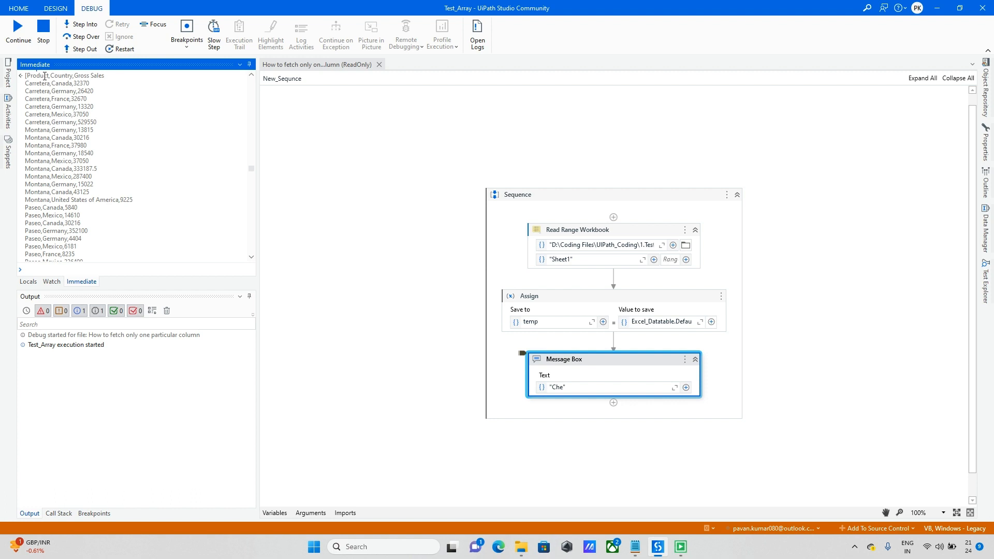
{"action": "double_click", "coordinate": [61, 76]}
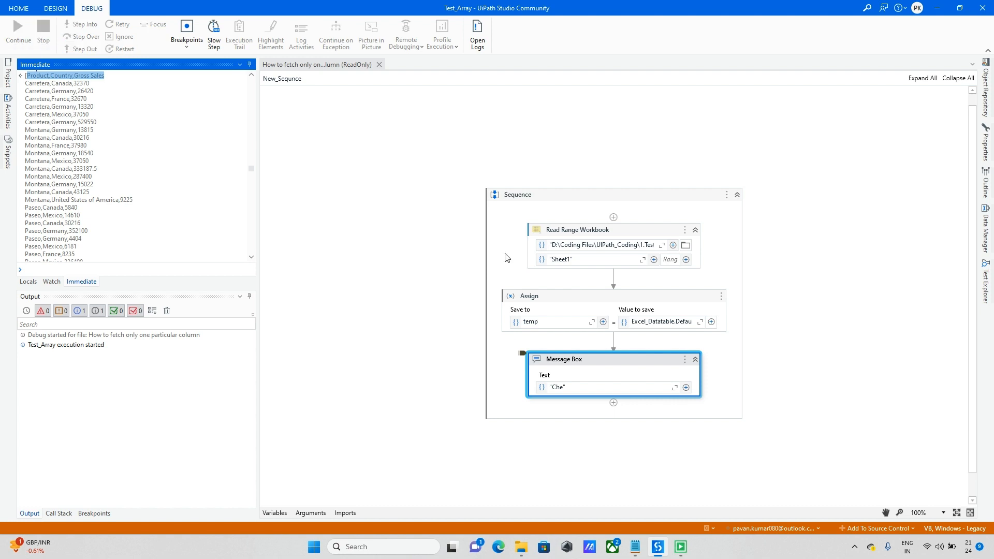
{"action": "mouse_move", "coordinate": [463, 303]}
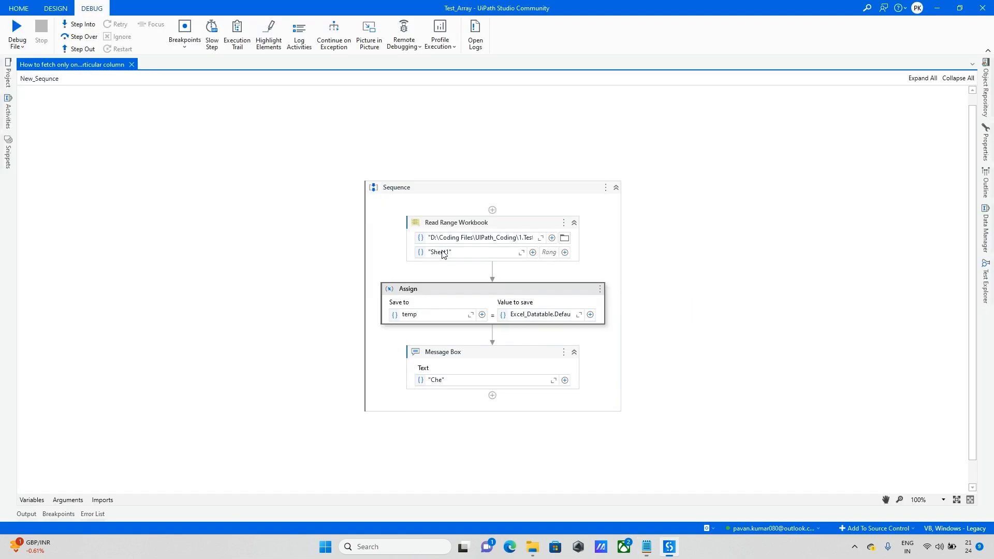
{"action": "mouse_move", "coordinate": [589, 315]}
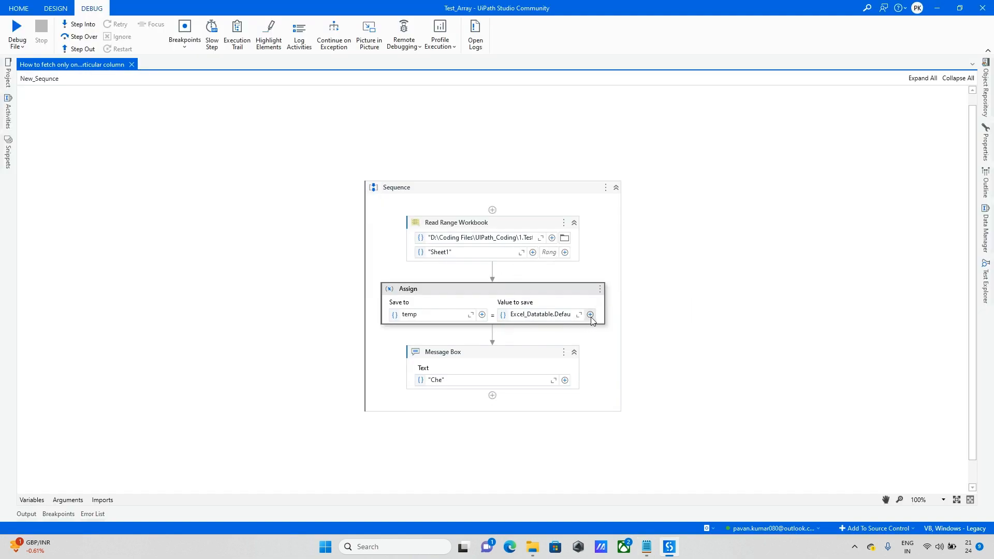
- Rewrite the Assign value as Excel_Datatable.AsEnumerable().Where keeping row indexes {0, 2}
{"action": "left_click", "coordinate": [577, 315]}
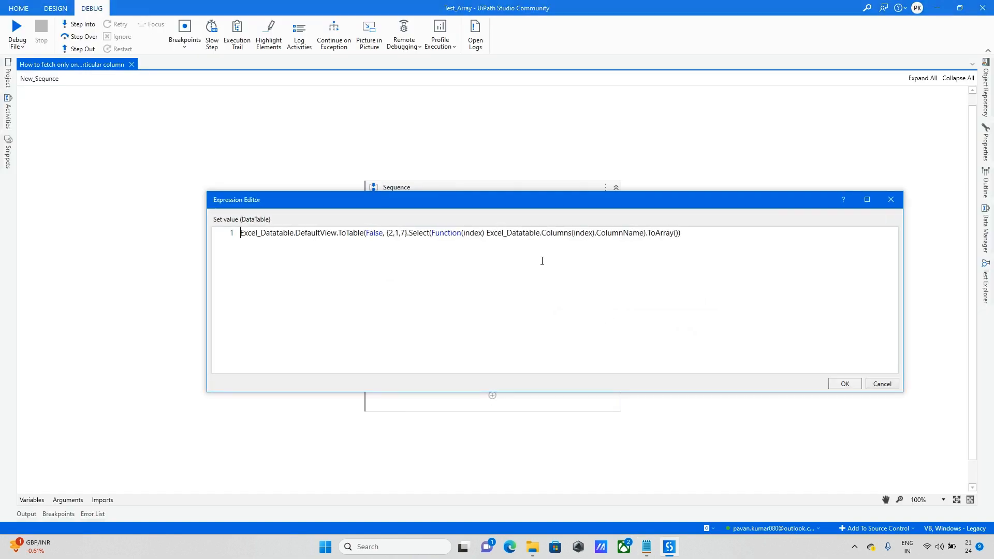
{"action": "type", "text": "Excel_Datatable.AsEnumerable().Where(Function(r, rowIndex) {0, 2}.Contains(rowIndex)).CopyToDataTable()"}
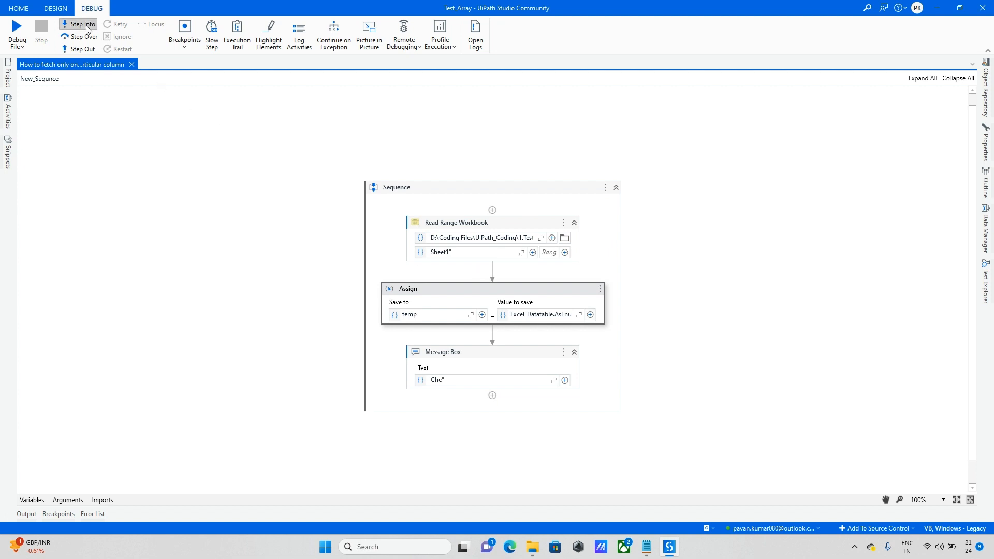
- Step into the sequence, inspect temp in the Immediate panel, then stop the debug run
{"action": "left_click", "coordinate": [80, 28]}
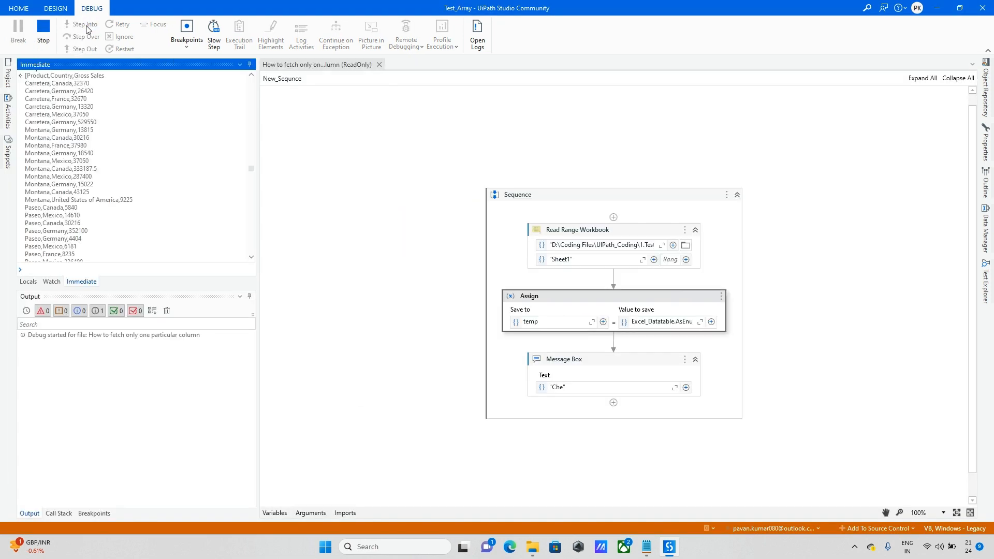
{"action": "left_click", "coordinate": [83, 24]}
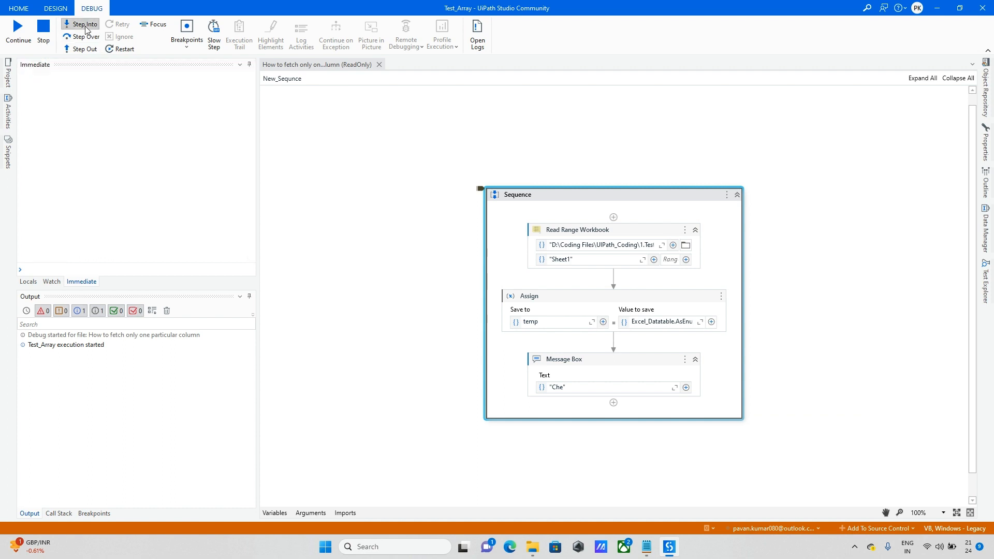
{"action": "left_click", "coordinate": [83, 24]}
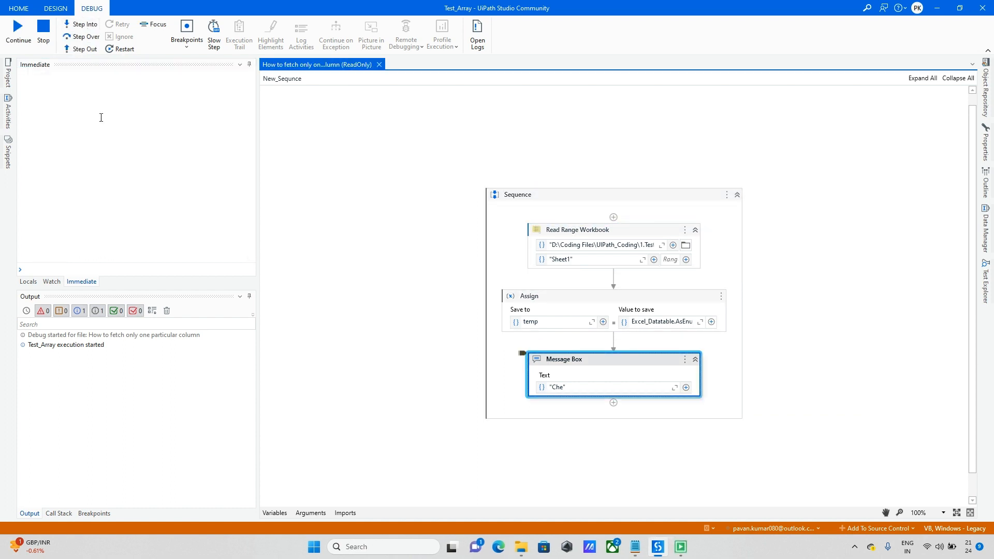
{"action": "type", "text": "temp"}
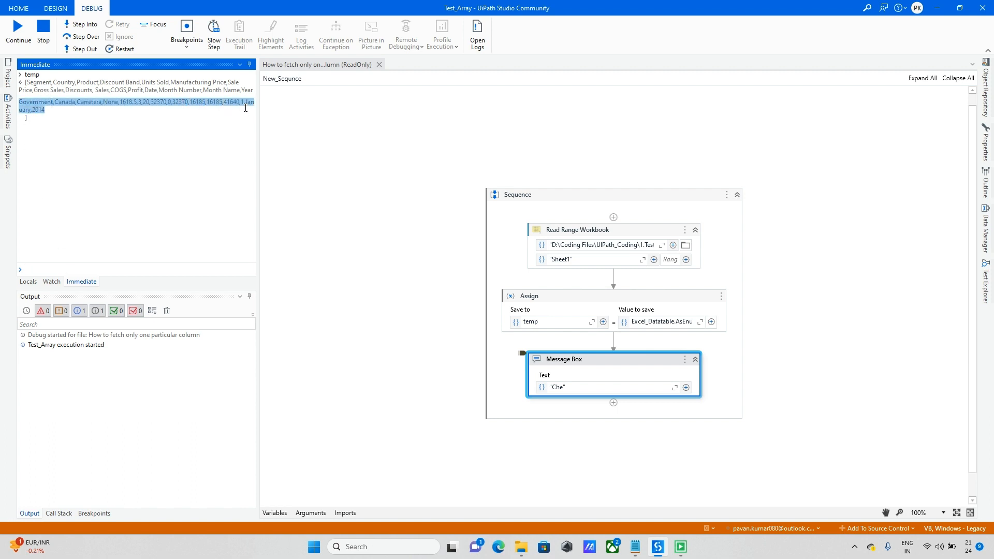
{"action": "left_click", "coordinate": [43, 27]}
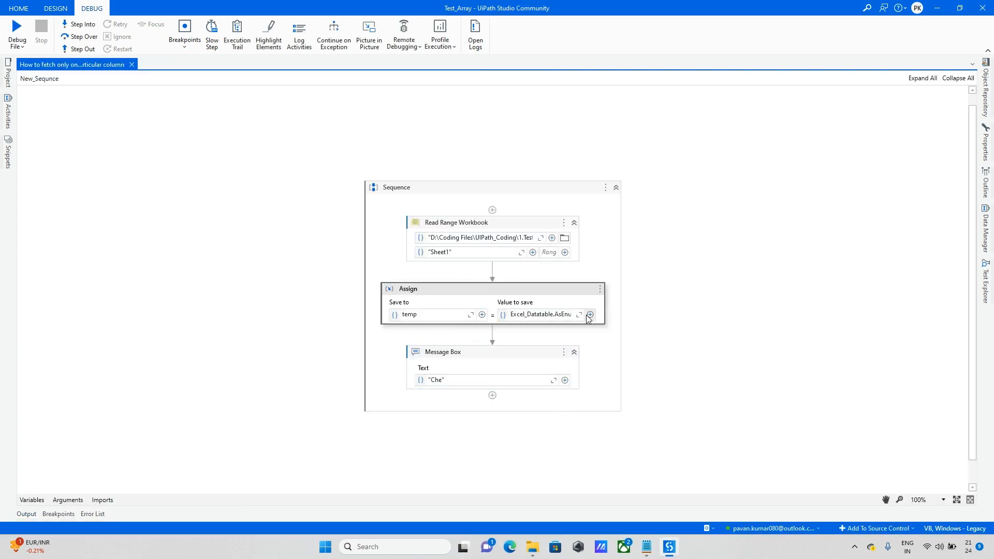
- Change the row-index filter to {0,7,9}, confirm it, and start a new step-into debug run
{"action": "left_click", "coordinate": [578, 315]}
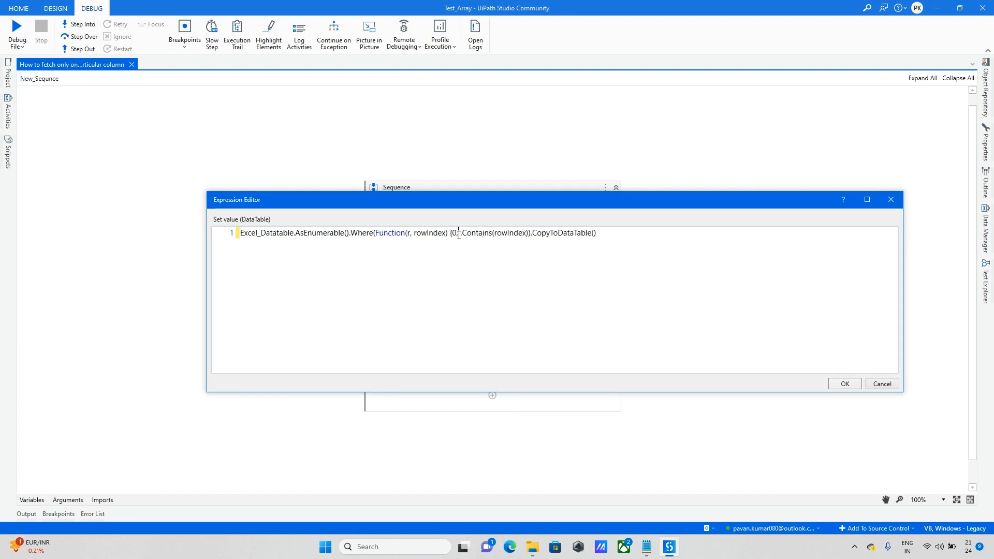
{"action": "type", "text": ",7"}
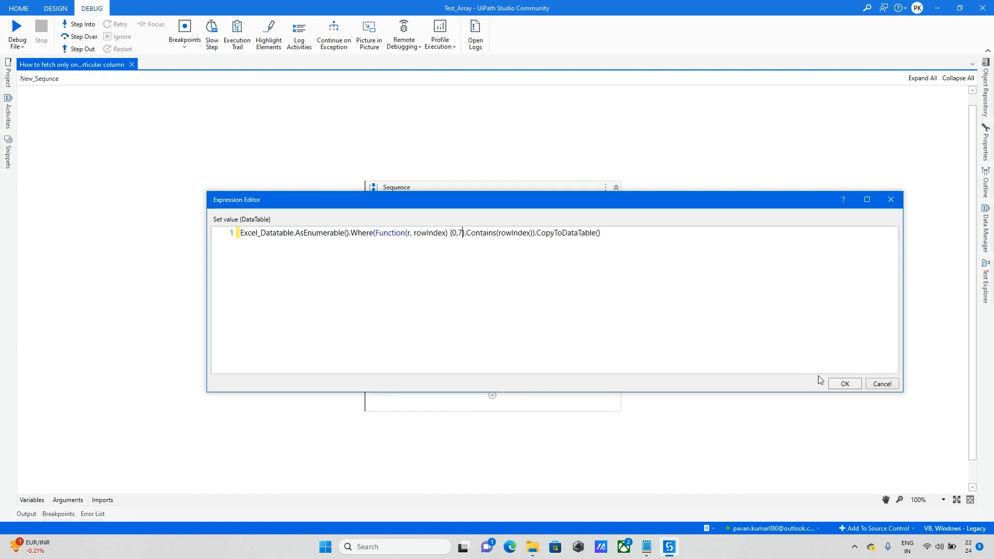
{"action": "type", "text": ",9"}
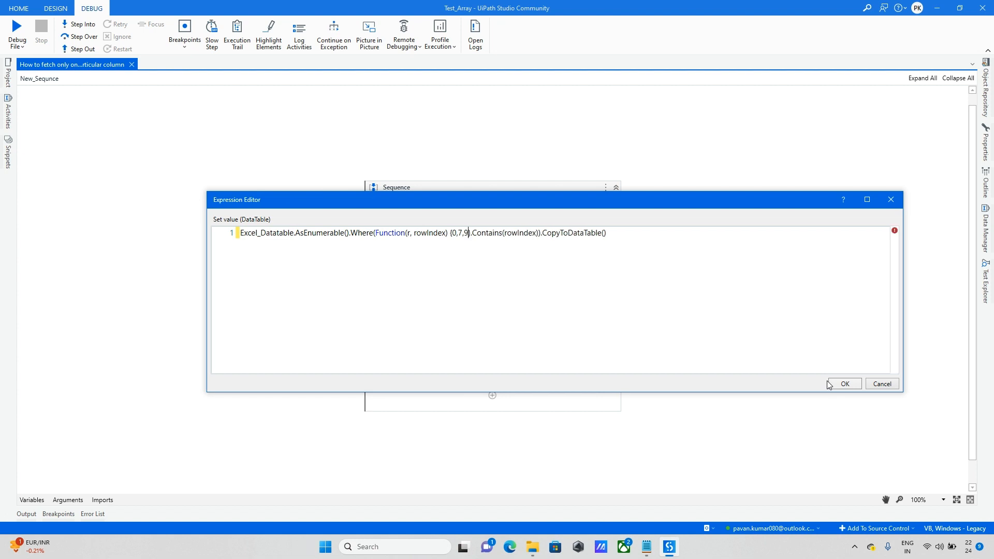
{"action": "left_click", "coordinate": [842, 383]}
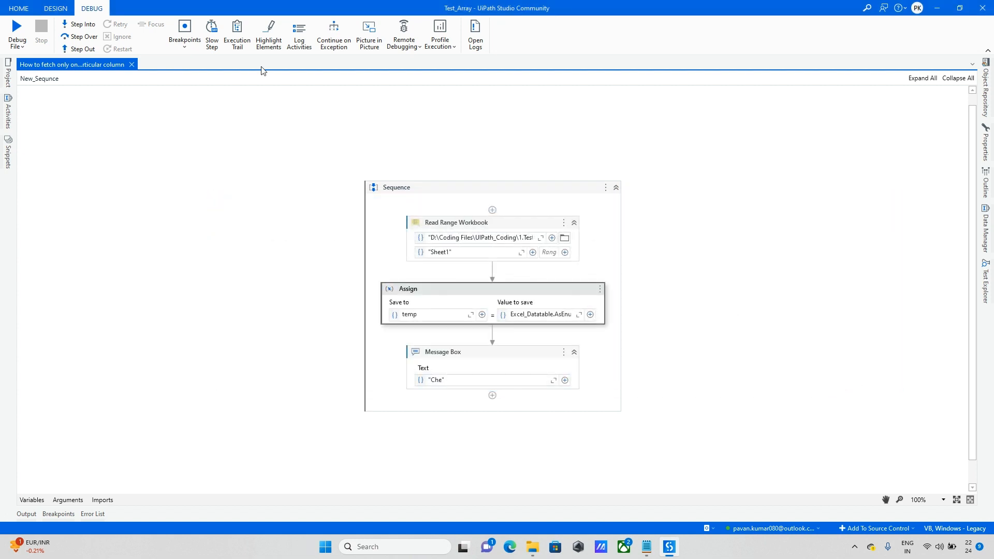
{"action": "left_click", "coordinate": [79, 24]}
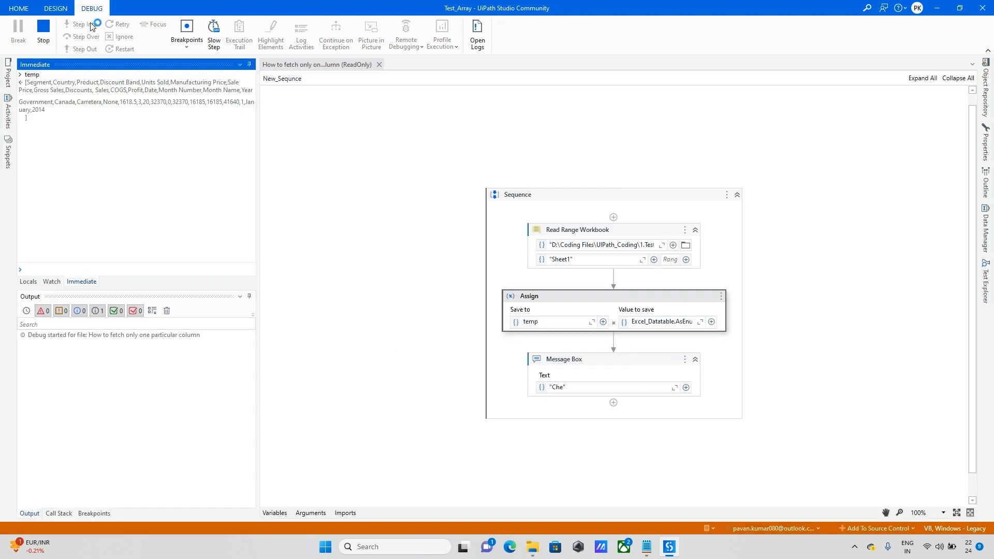
- Step through Read Range and Assign, then select temp's three returned rows in the output
{"action": "left_click", "coordinate": [81, 24]}
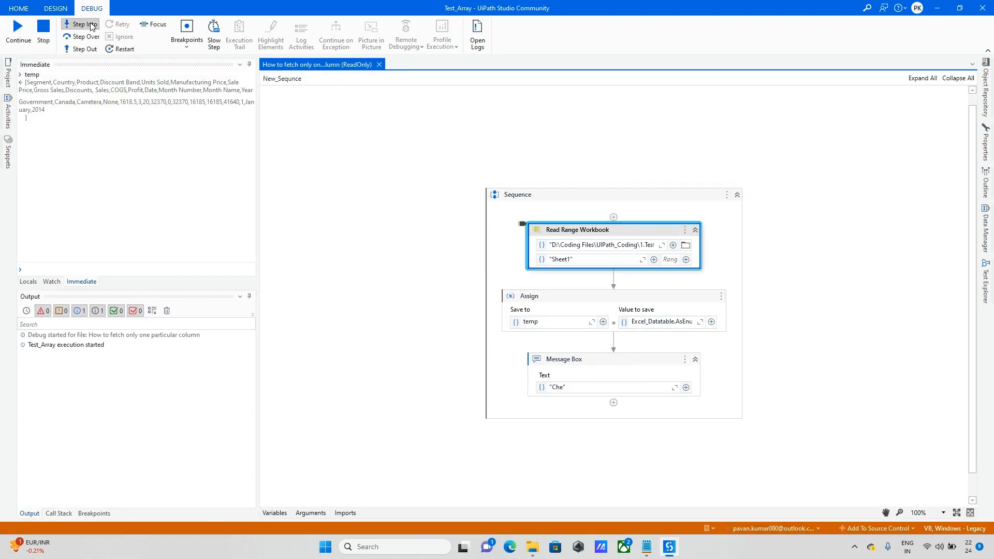
{"action": "left_click", "coordinate": [81, 26]}
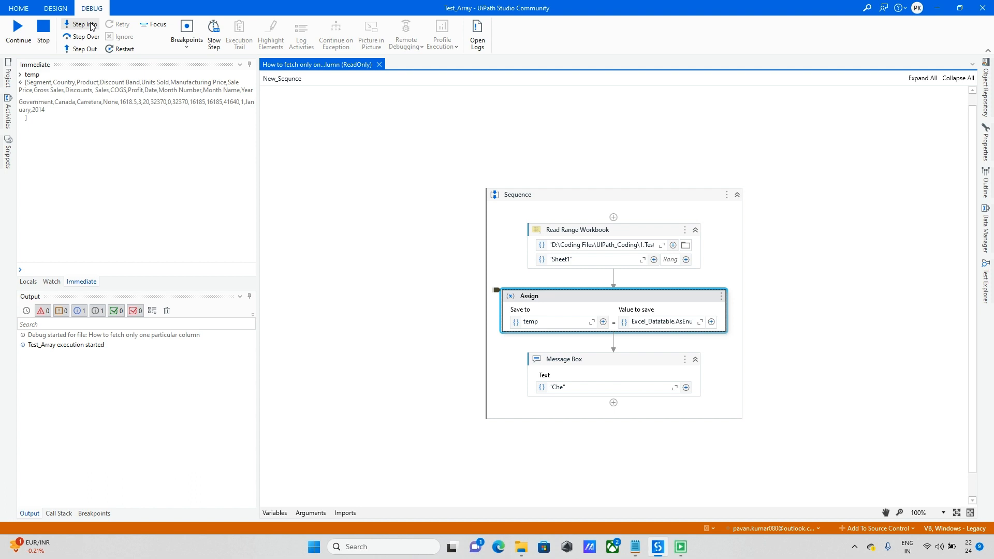
{"action": "left_click", "coordinate": [83, 24]}
{"action": "type", "text": "temp"}
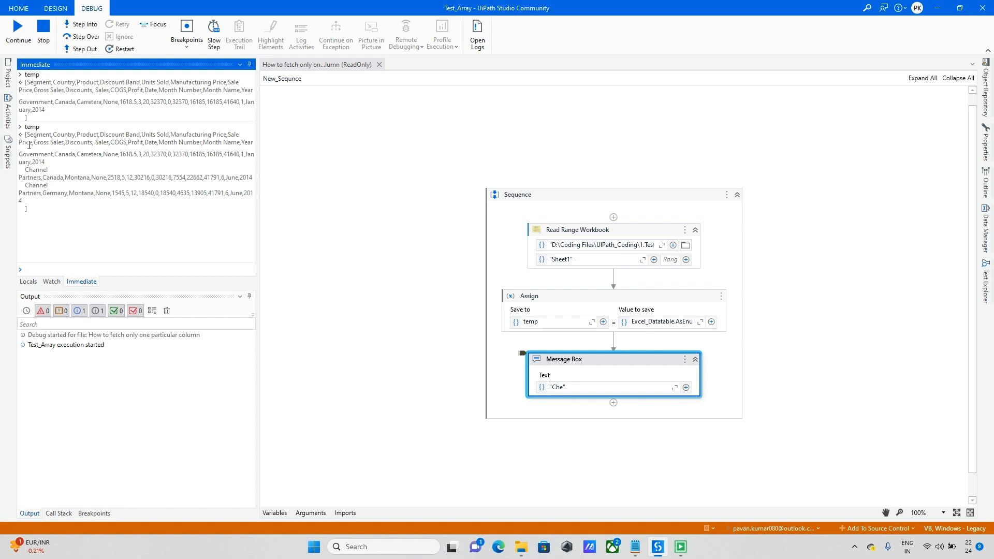
{"action": "left_click_drag", "start_coordinate": [18, 142], "coordinate": [29, 202]}
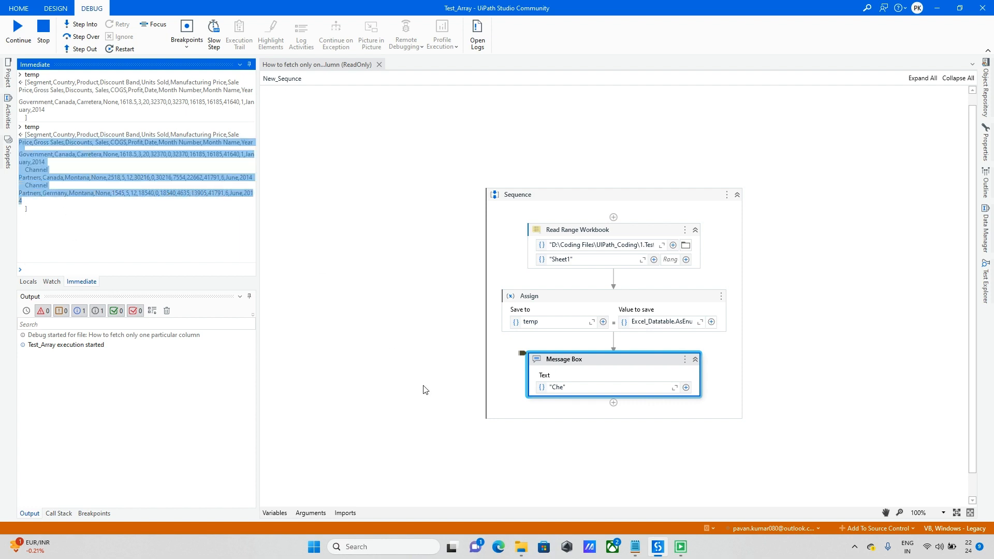
{"action": "mouse_move", "coordinate": [511, 455]}
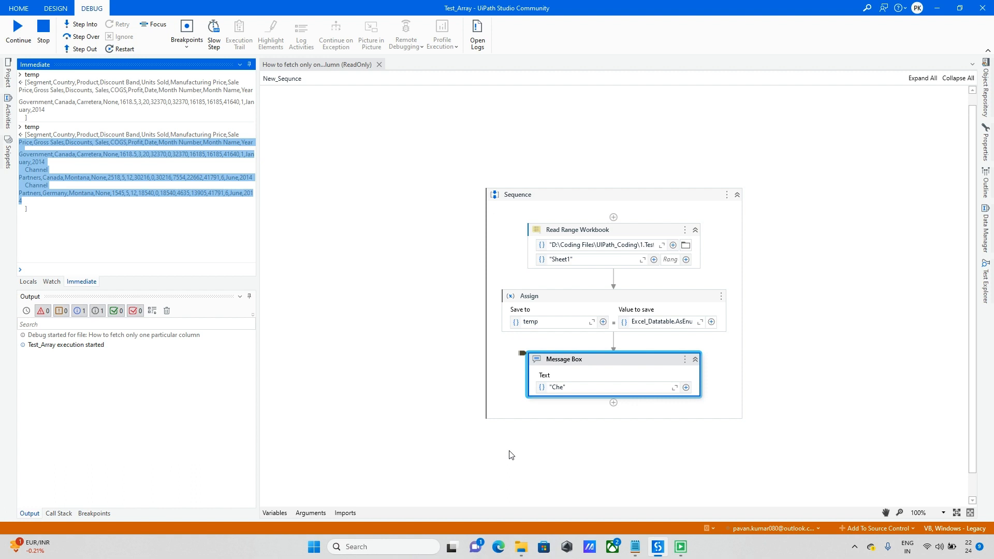
{"action": "mouse_move", "coordinate": [677, 328]}
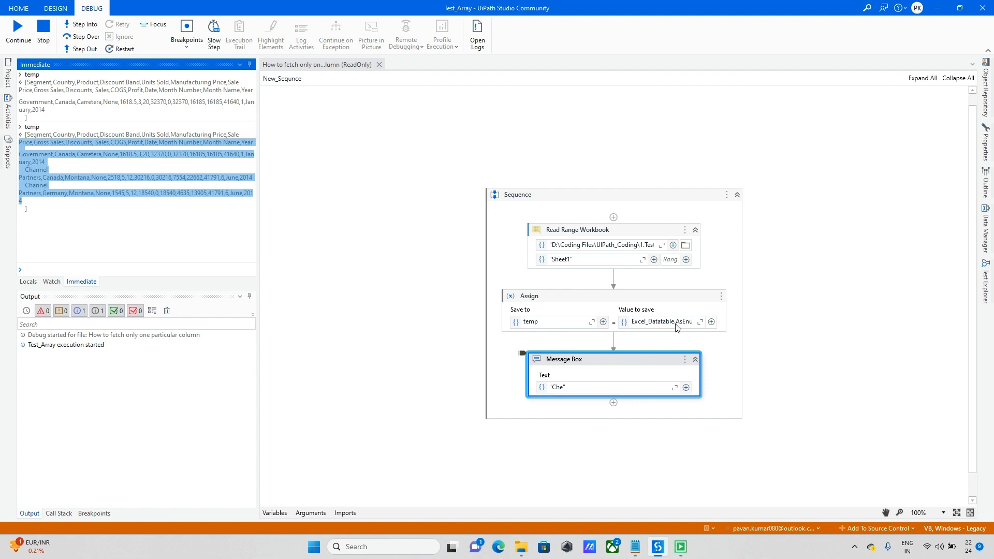
{"action": "mouse_move", "coordinate": [570, 498]}
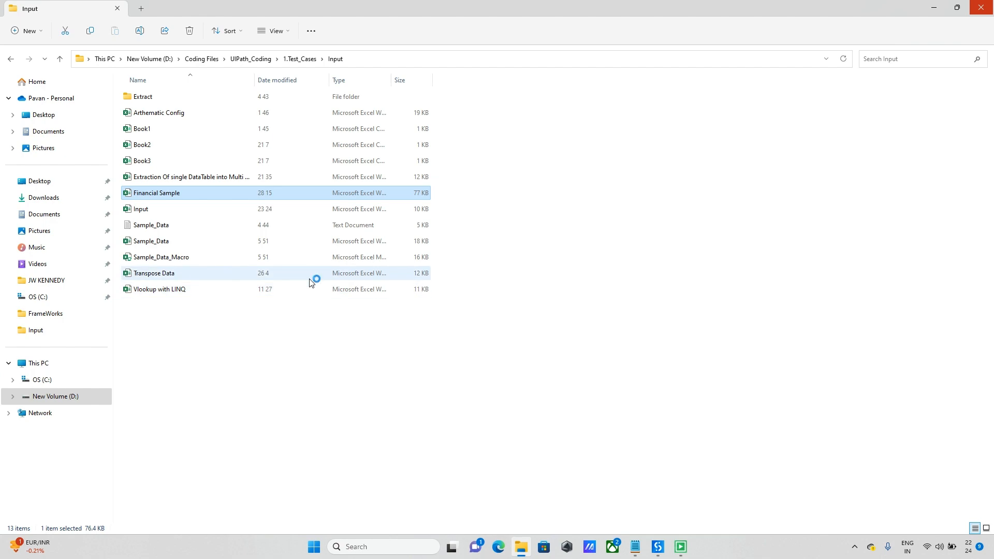
- Reopen the Financial Sample workbook in Excel and return to the debug output
{"action": "double_click", "coordinate": [157, 192]}
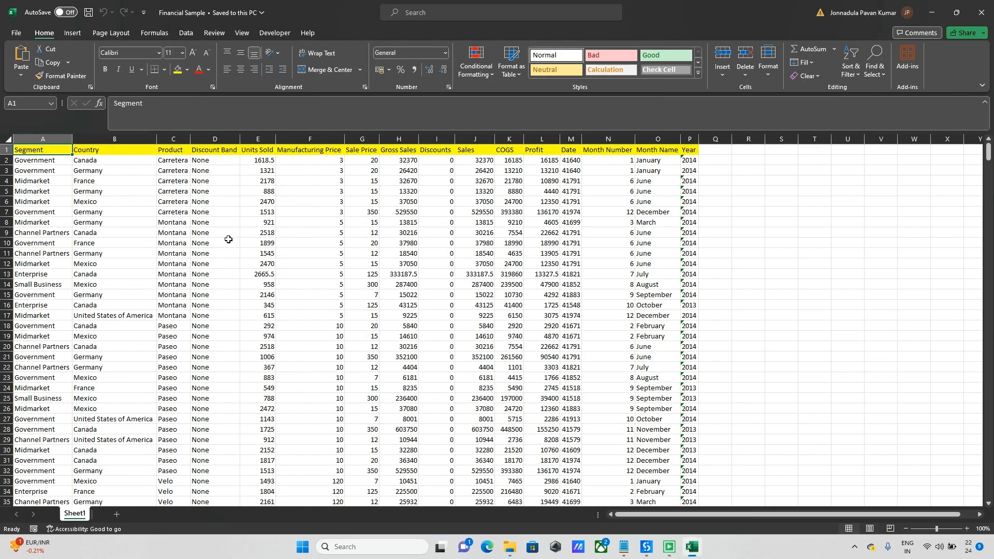
{"action": "left_click", "coordinate": [41, 159]}
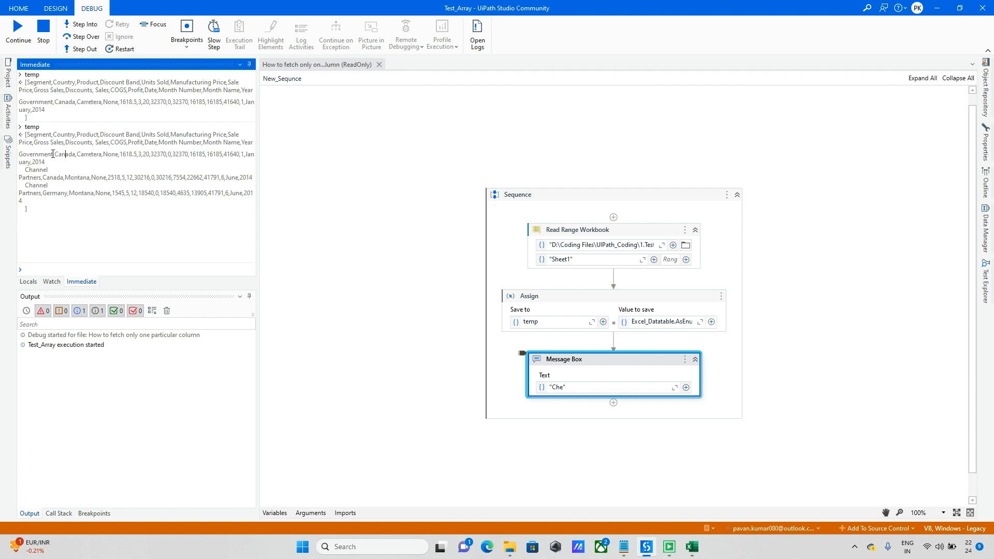
- Enlarge the Immediate panel so rows fit, then bring the Financial Sample sheet back up
{"action": "double_click", "coordinate": [35, 154]}
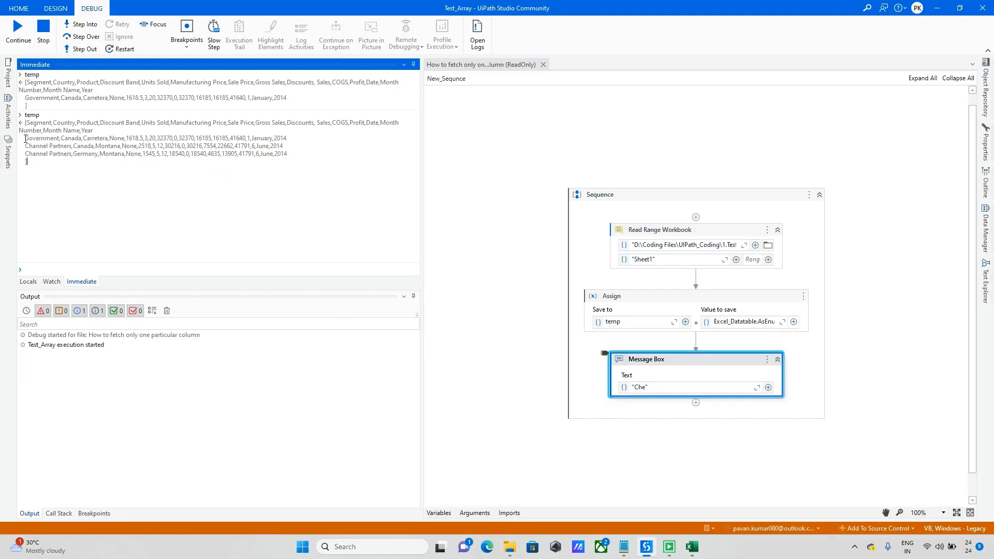
{"action": "left_click", "coordinate": [690, 546]}
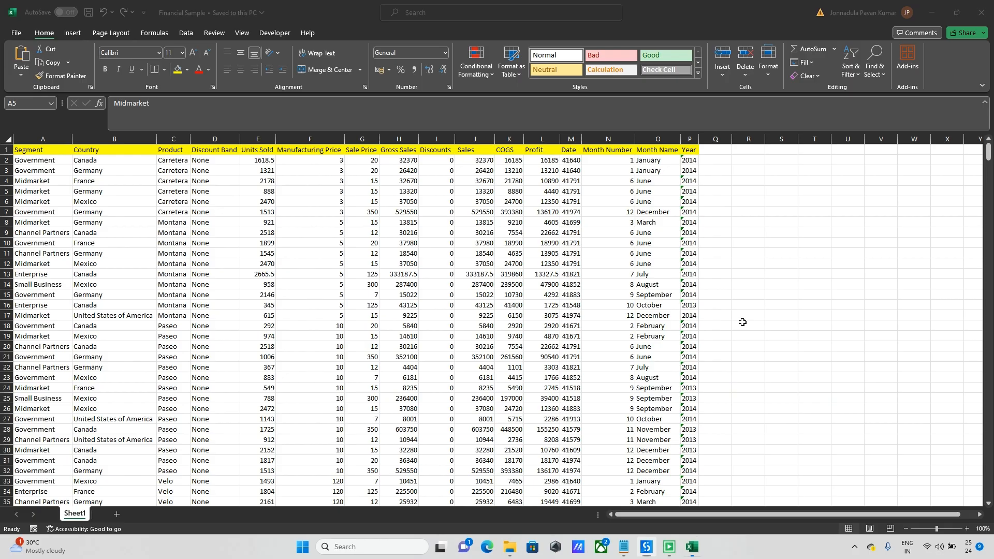
- Check the Government, Canada row in cell A2, then return to the debug output to compare
{"action": "left_click", "coordinate": [41, 160]}
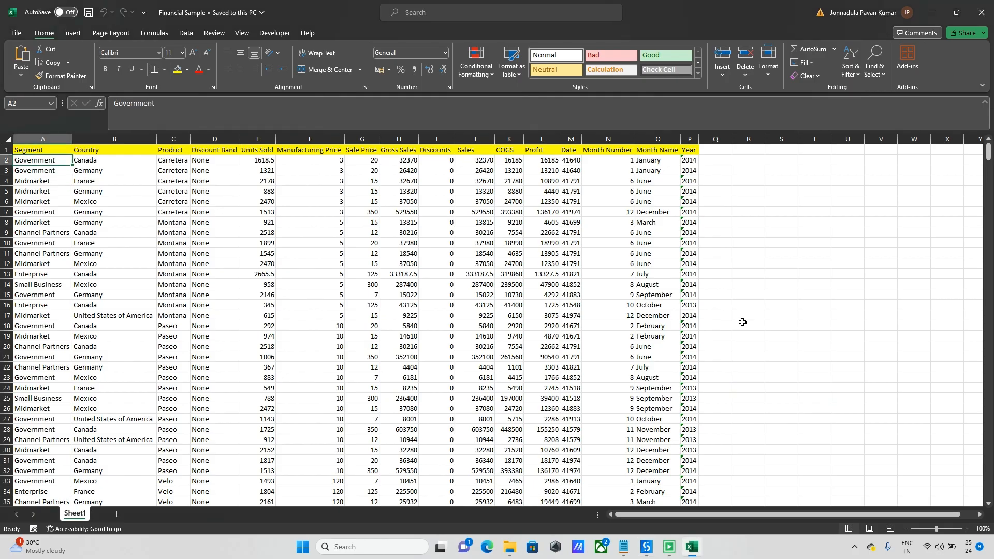
{"action": "left_click", "coordinate": [41, 211]}
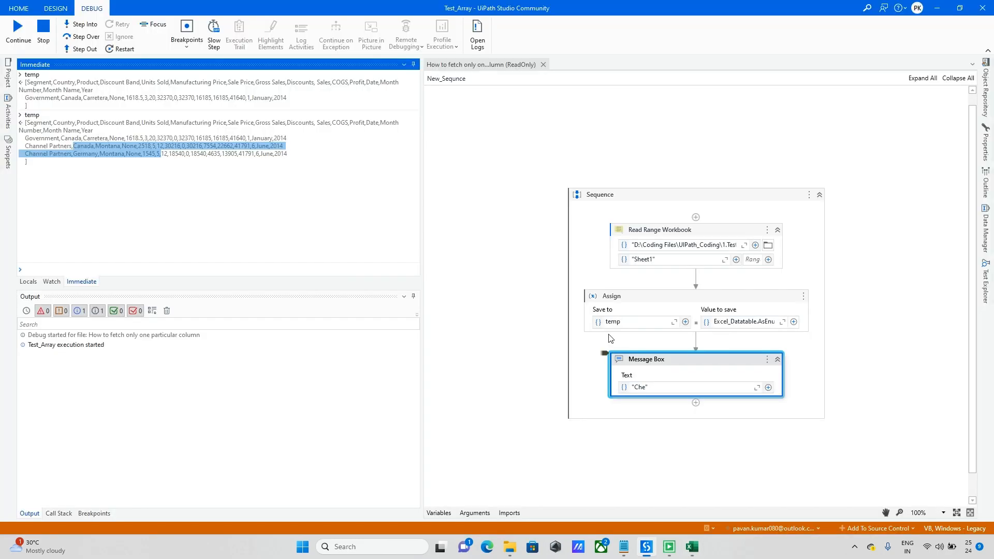
{"action": "mouse_move", "coordinate": [433, 197]}
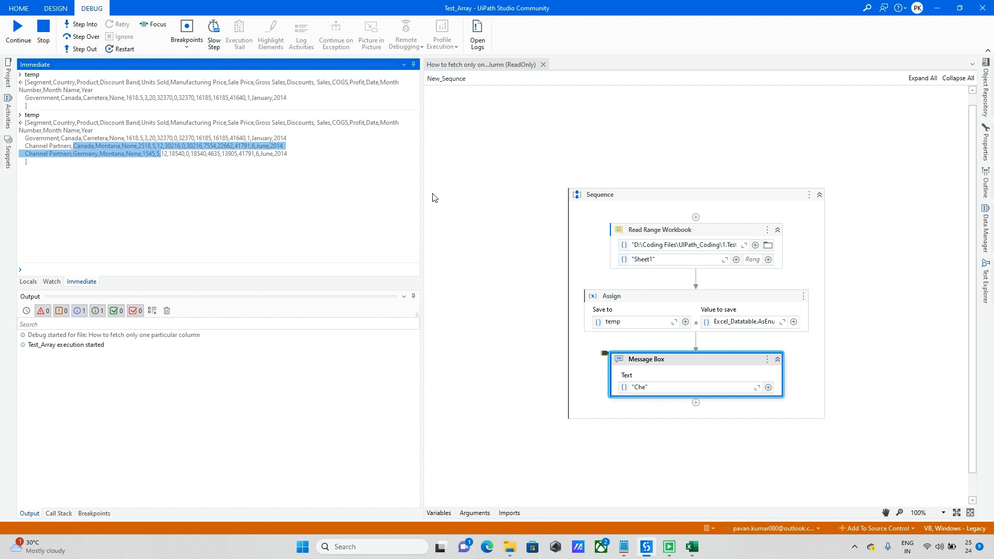
{"action": "mouse_move", "coordinate": [329, 160]}
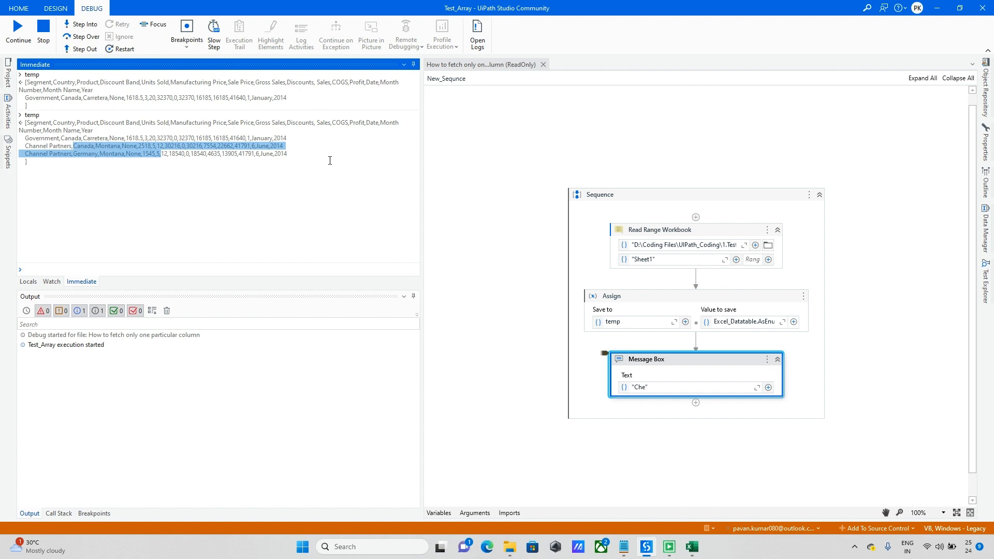